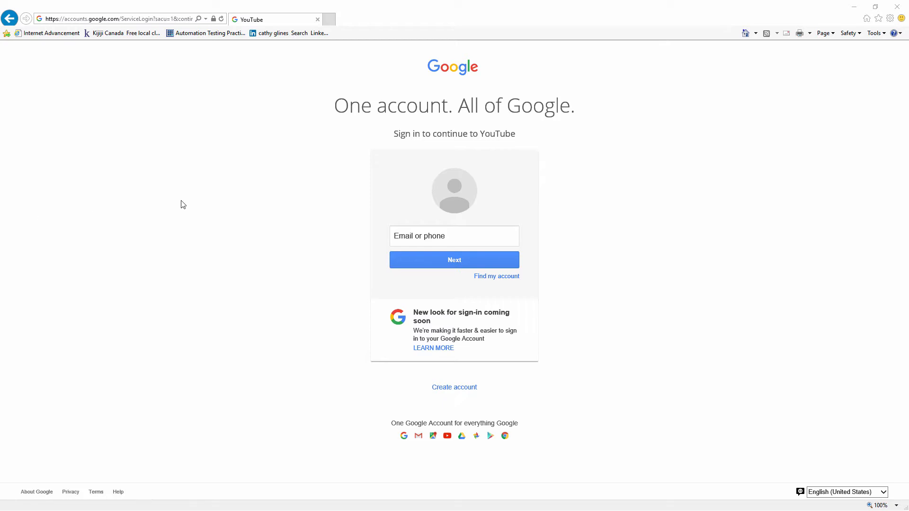
mouse_move(191, 204)
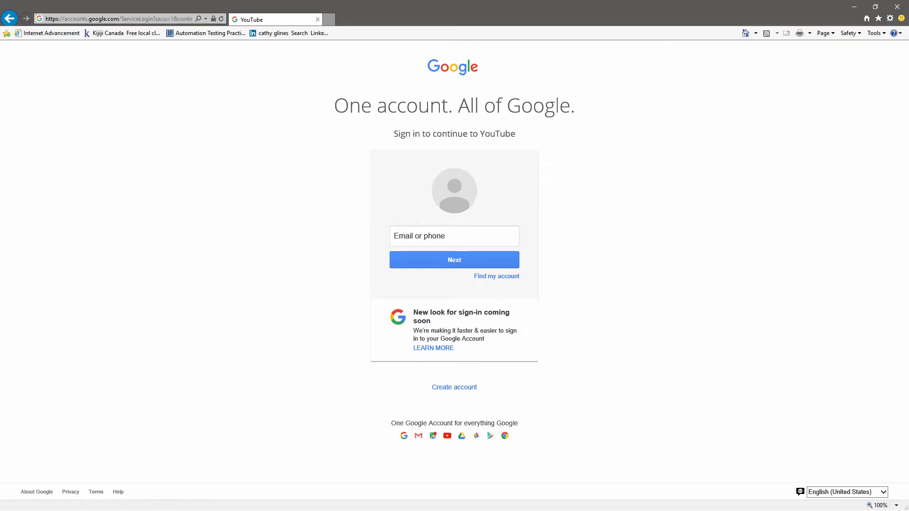
mouse_move(717, 194)
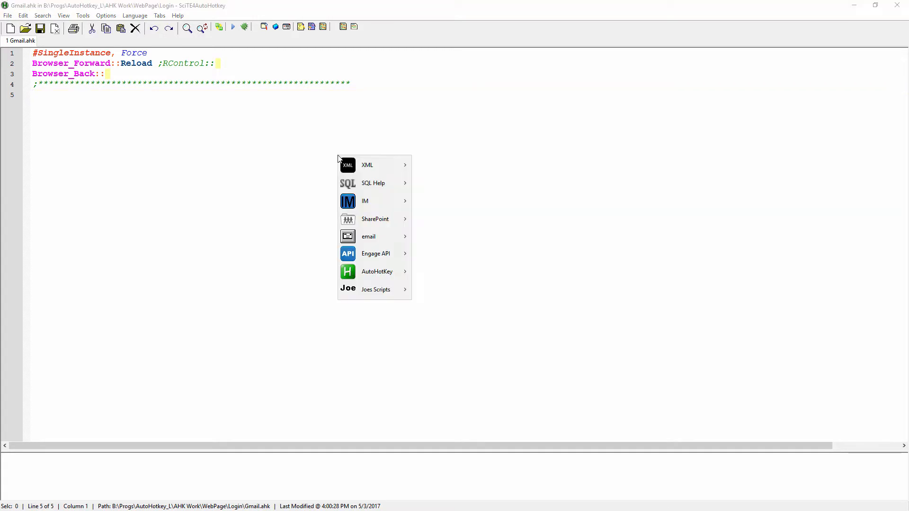
mouse_move(395, 275)
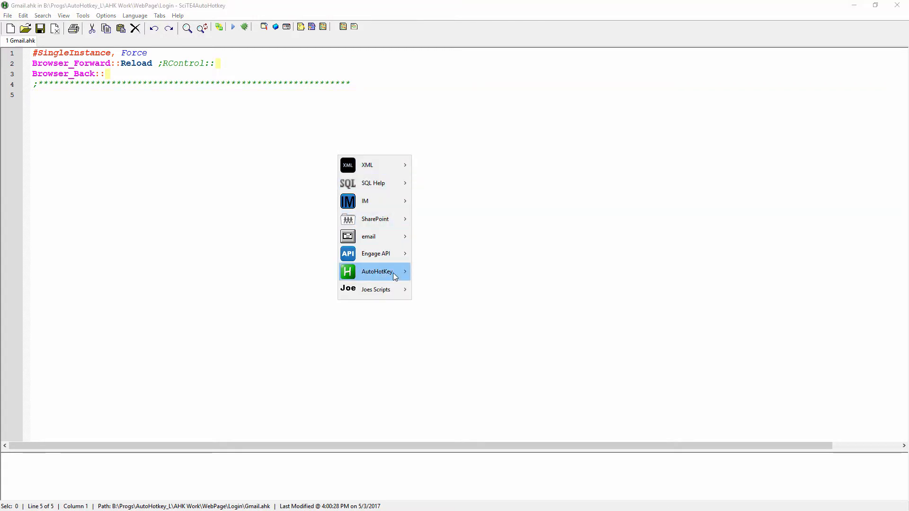
mouse_move(395, 274)
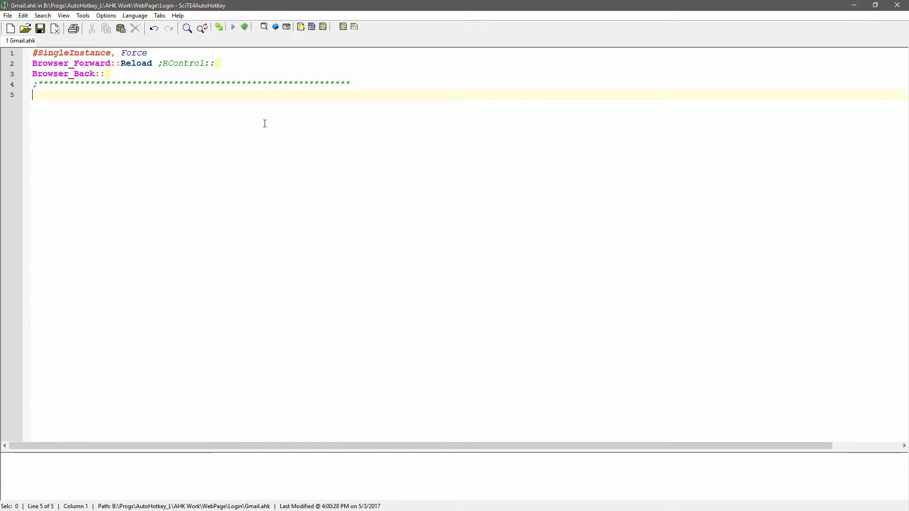
mouse_move(166, 161)
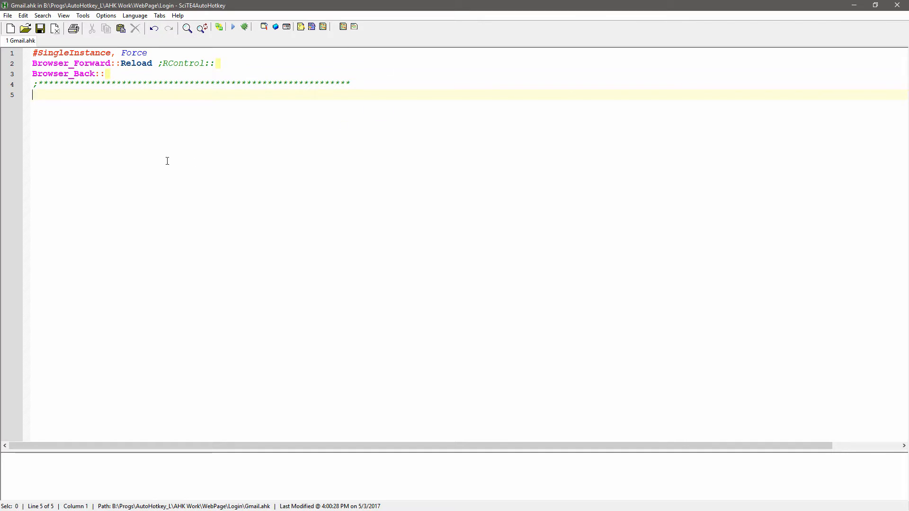
mouse_move(889, 173)
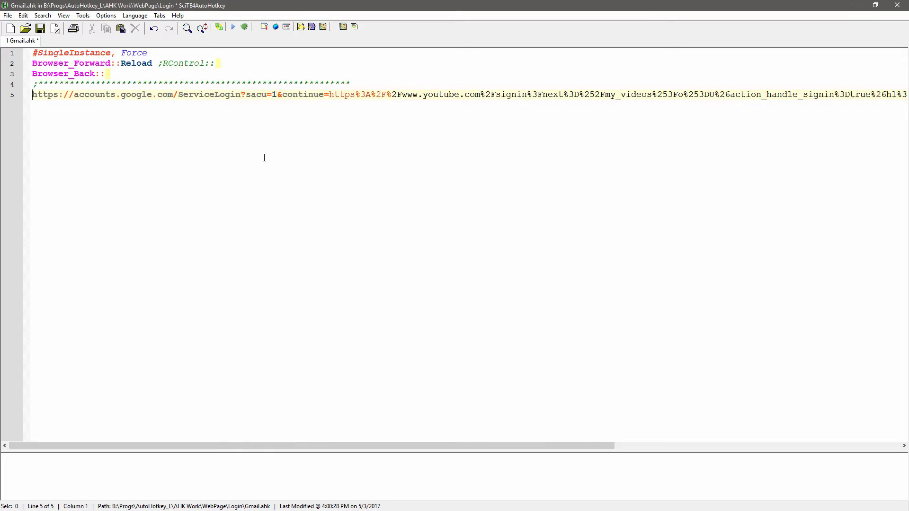
Step: Place the cursor on line 5 of Gmail.ahk, ready for the sign-in URL
left_click(176, 95)
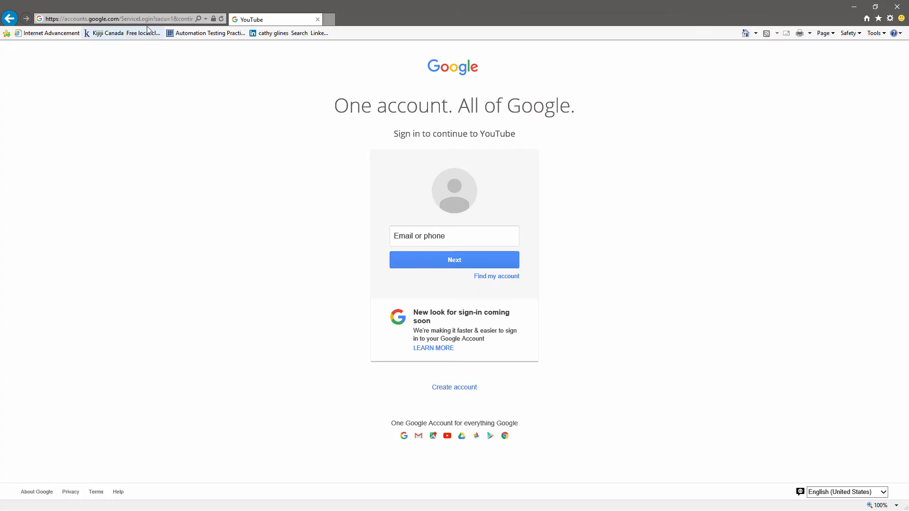
Step: Reload the sign-in page, switch to a different account, and remove the saved account
left_click(123, 19)
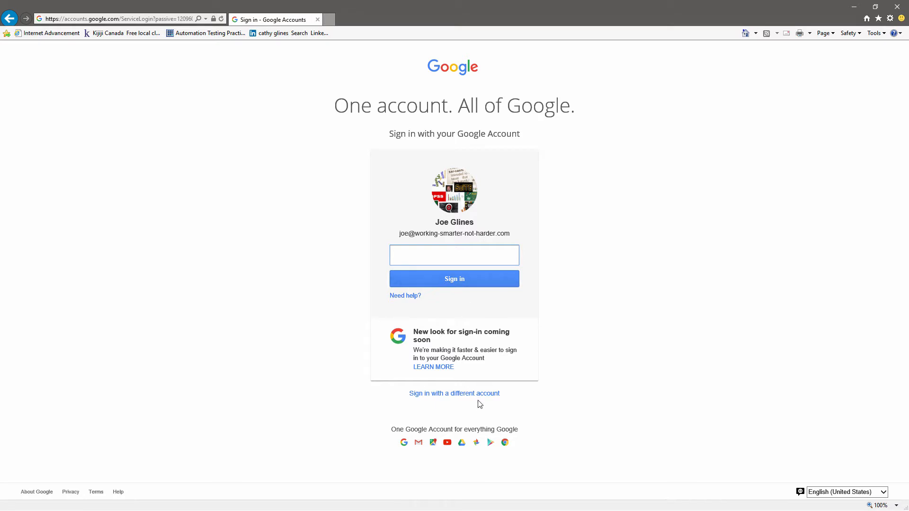
mouse_move(737, 261)
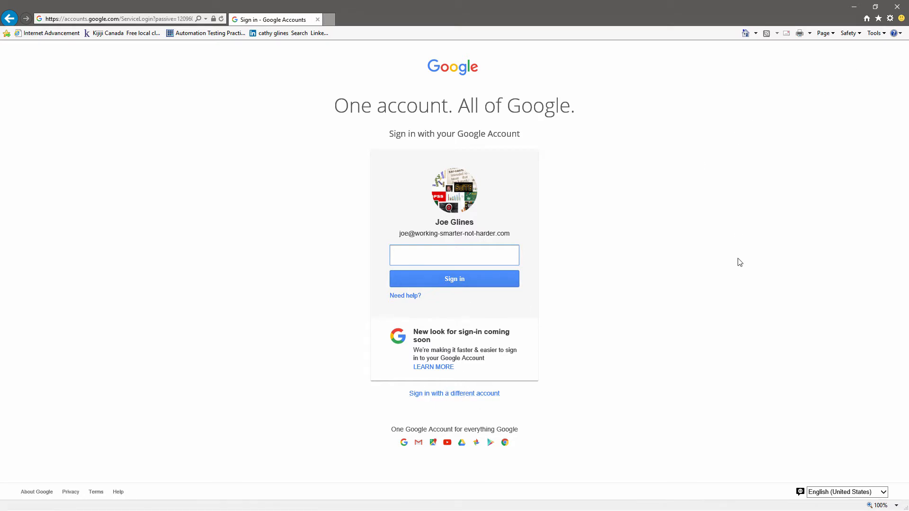
left_click(454, 255)
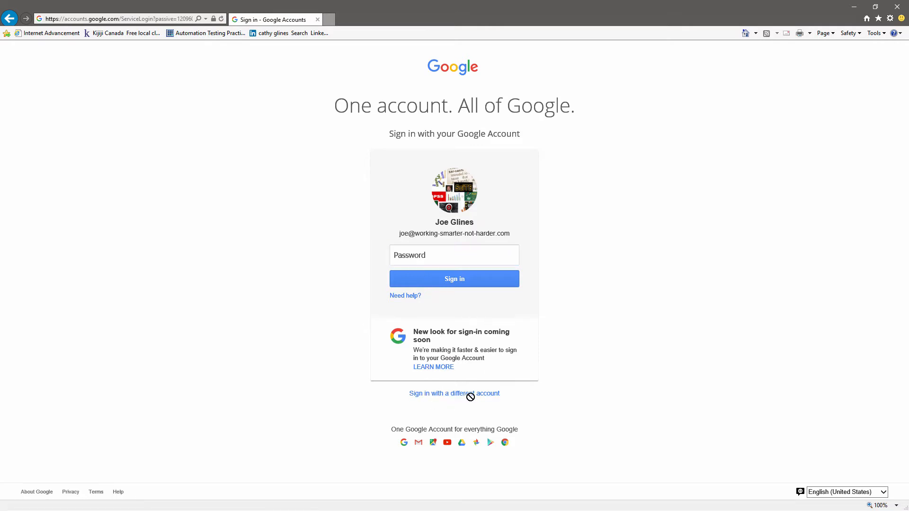
mouse_move(471, 400)
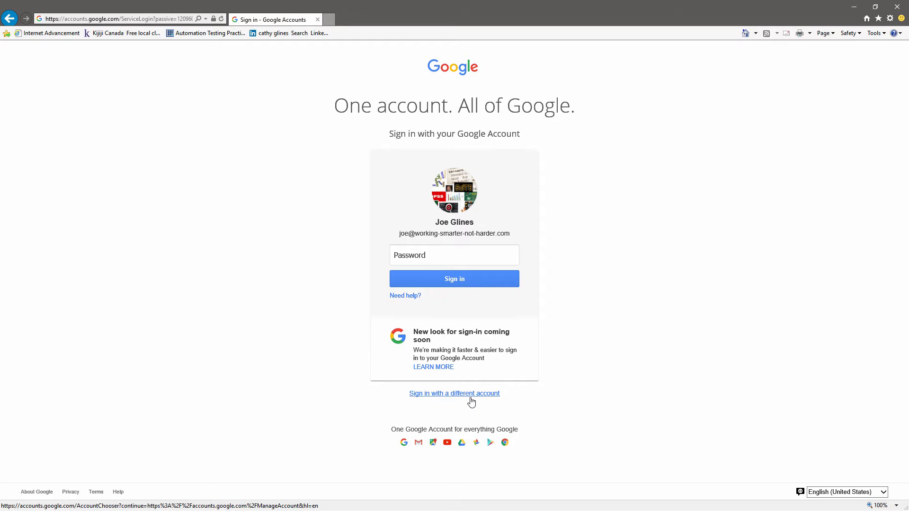
left_click(454, 393)
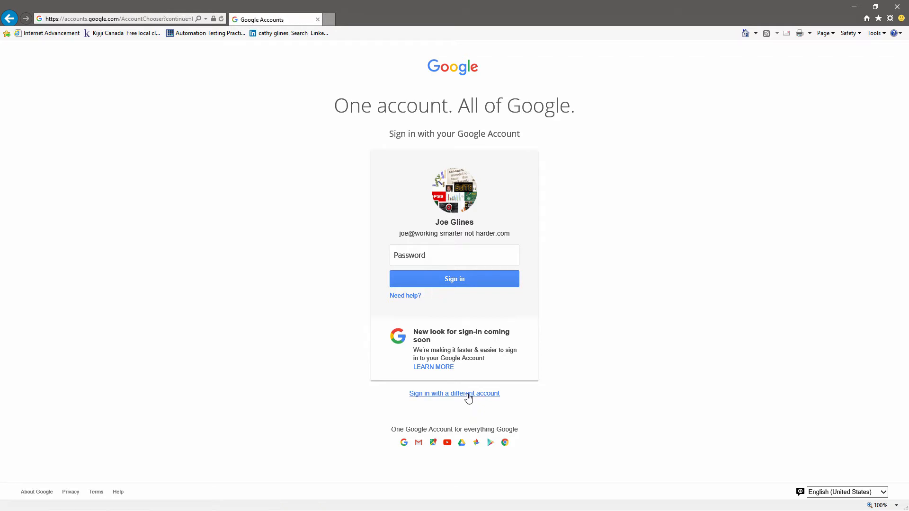
left_click(454, 393)
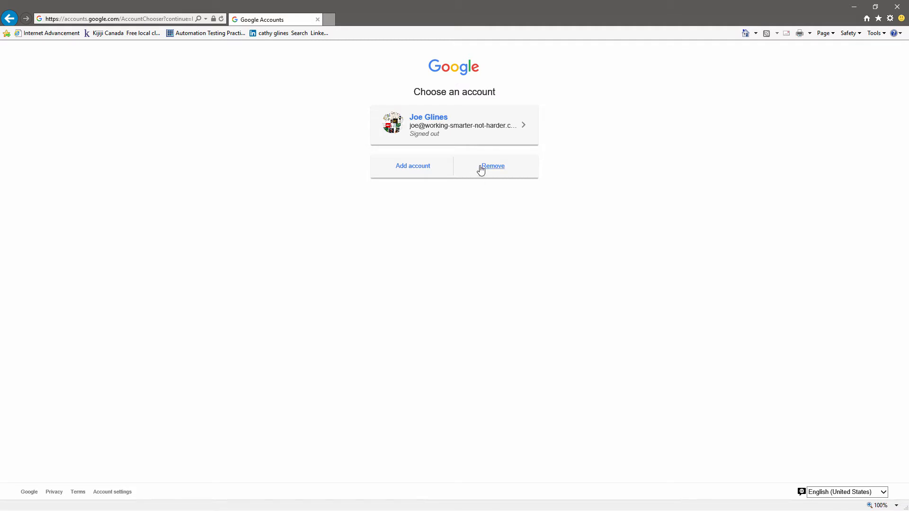
mouse_move(465, 140)
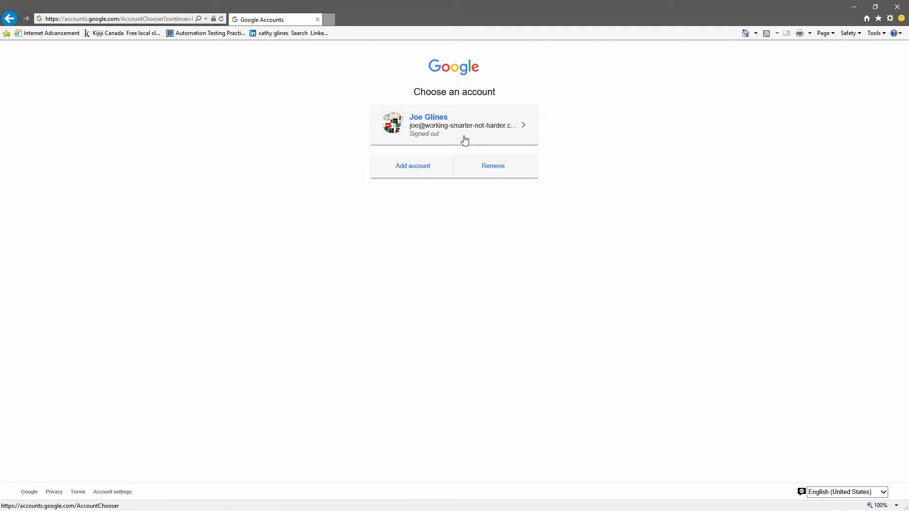
mouse_move(421, 120)
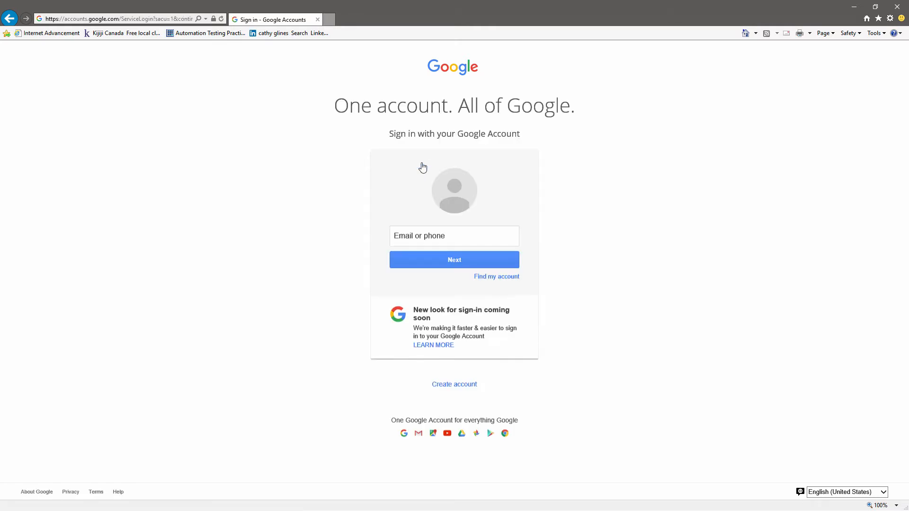
left_click(109, 17)
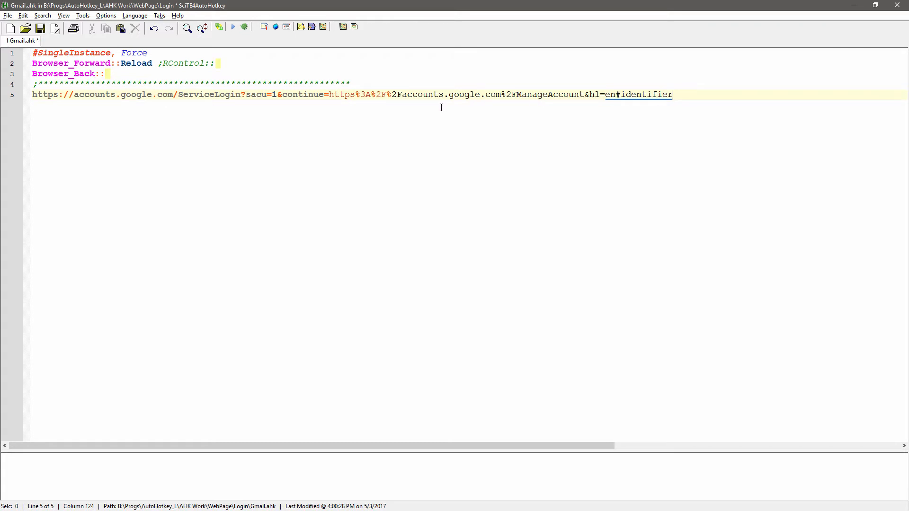
mouse_move(431, 85)
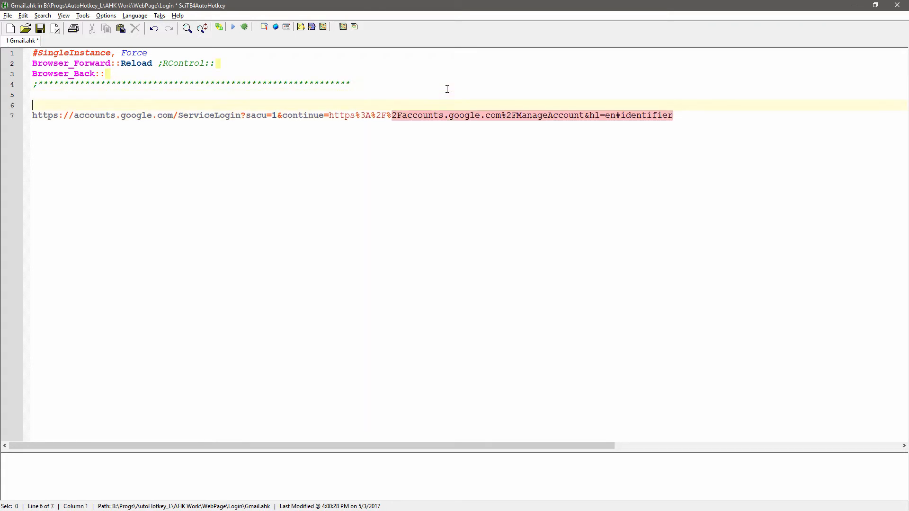
Step: Insert the 'Get pointer to IE window' snippet, assigning WBGet() to pwb
right_click(346, 97)
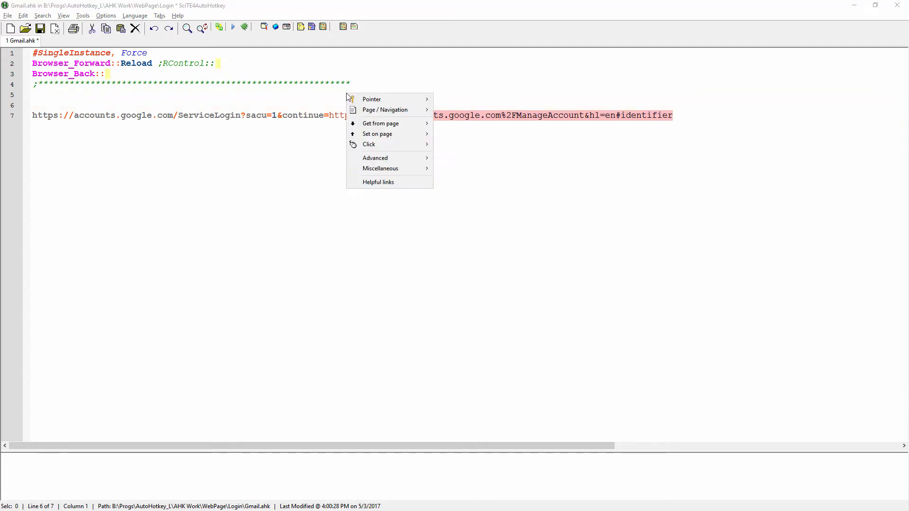
mouse_move(371, 98)
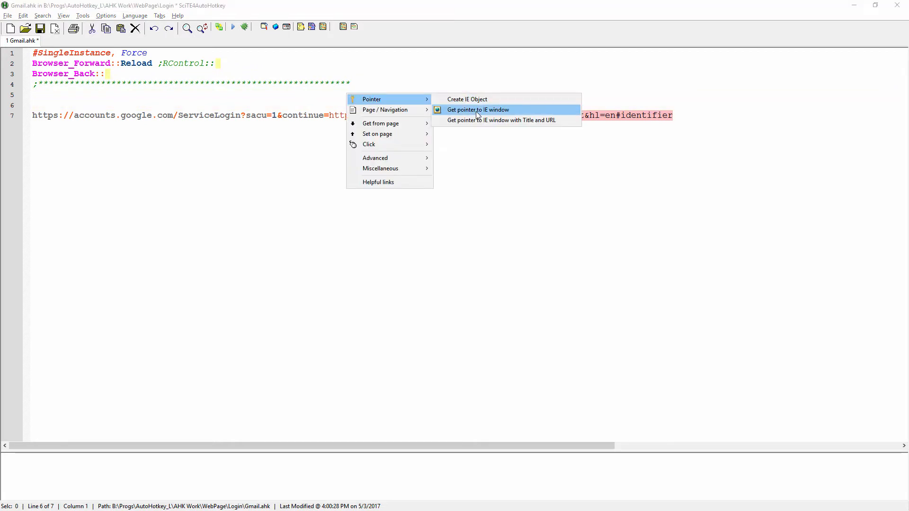
mouse_move(494, 114)
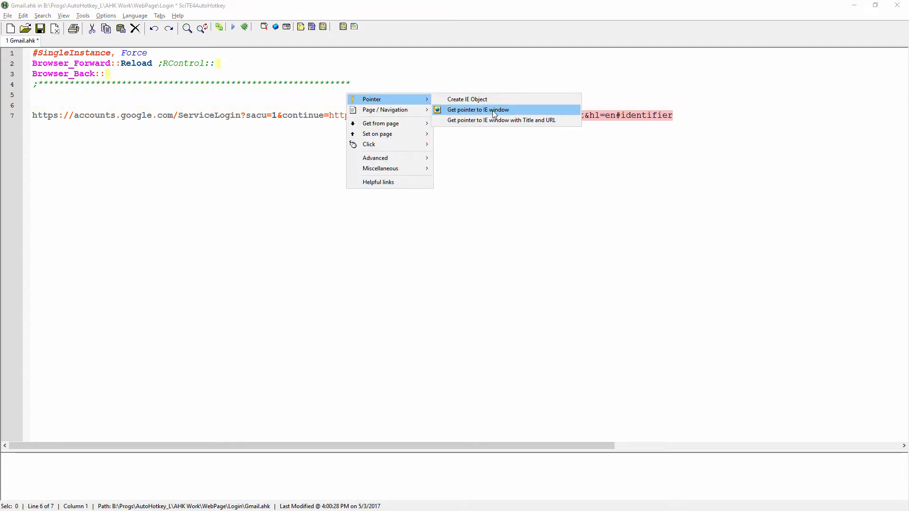
left_click(477, 110)
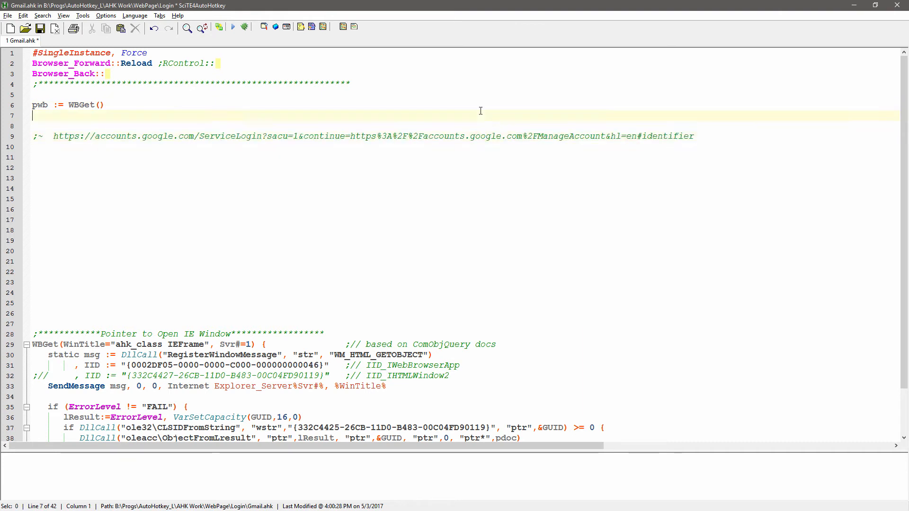
mouse_move(503, 157)
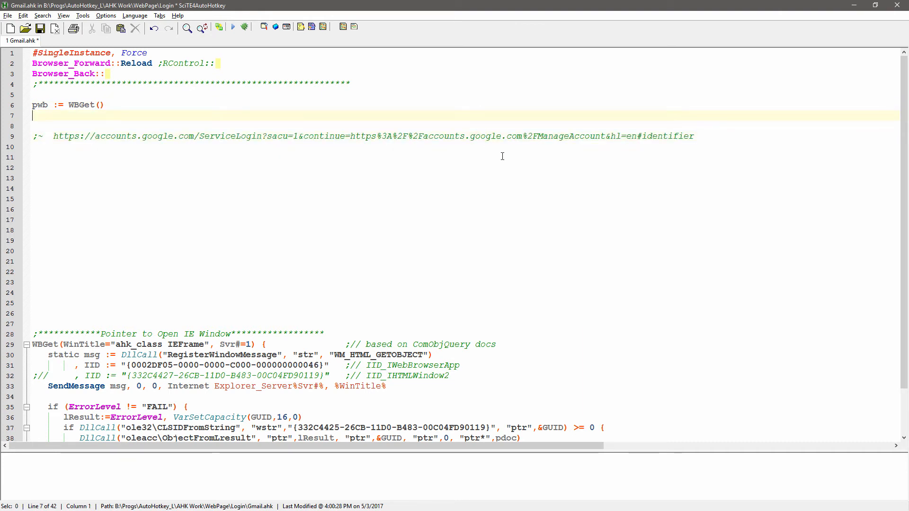
Step: Add a MsgBox % pwb.locationURL line and run it to show the current address
type("ms")
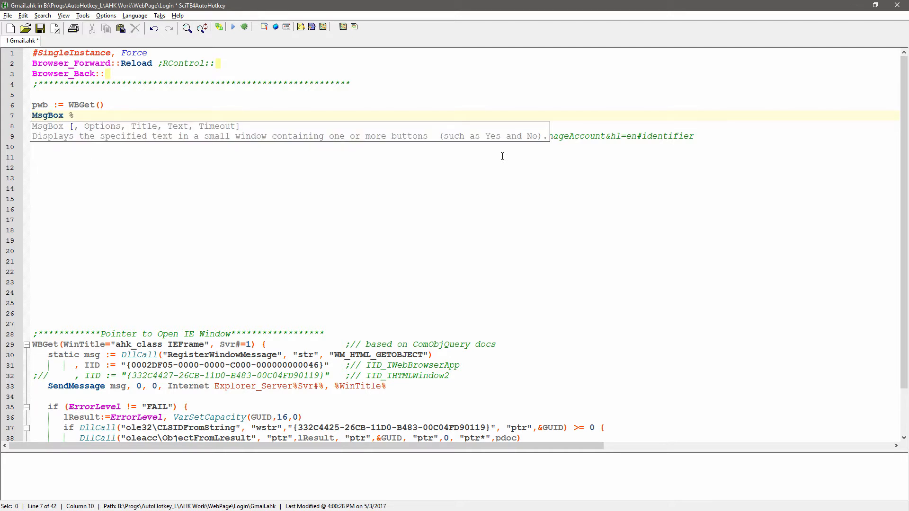
type("pwb.")
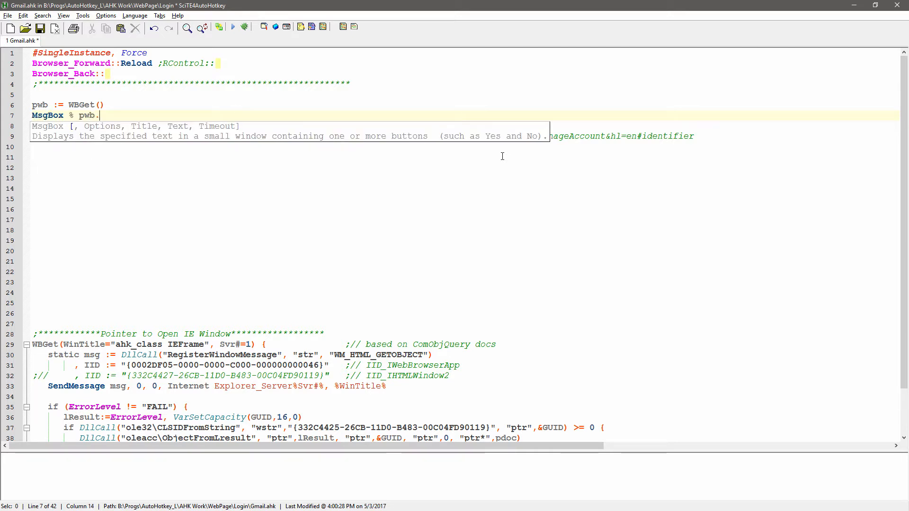
type("locationURL")
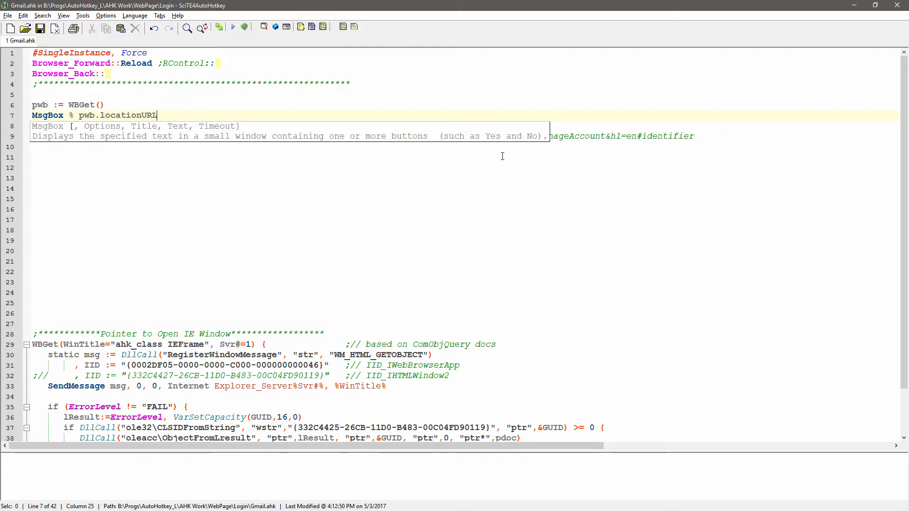
left_click(232, 27)
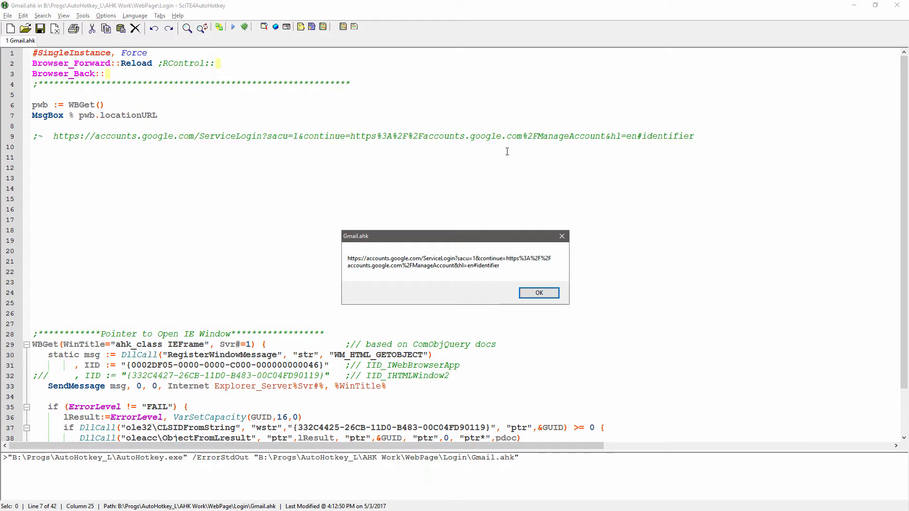
mouse_move(582, 136)
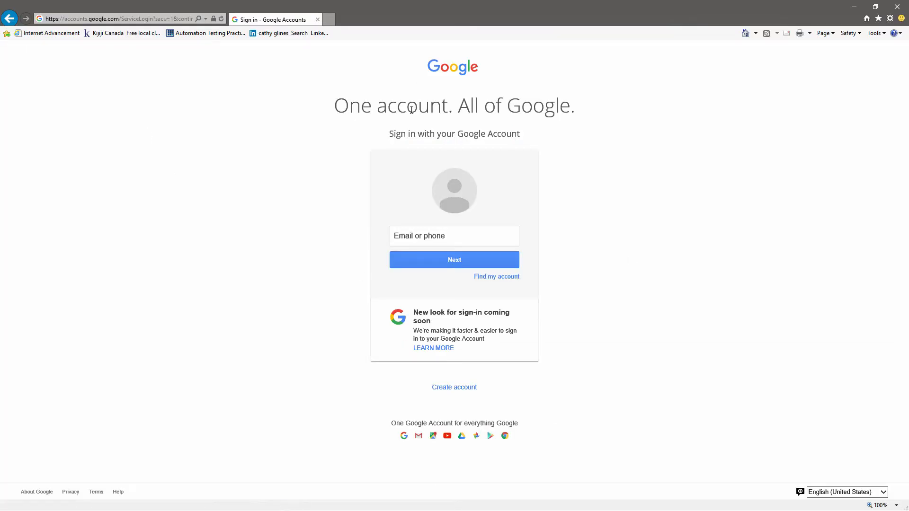
mouse_move(457, 213)
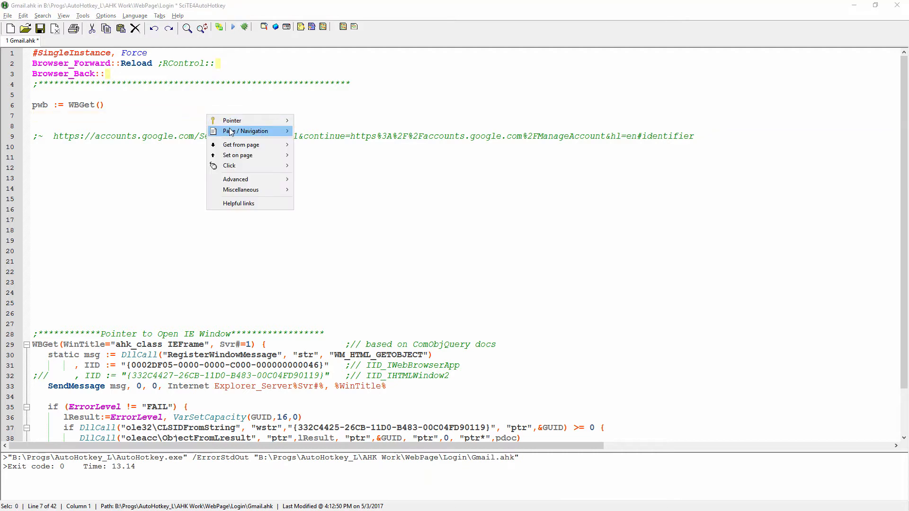
mouse_move(244, 131)
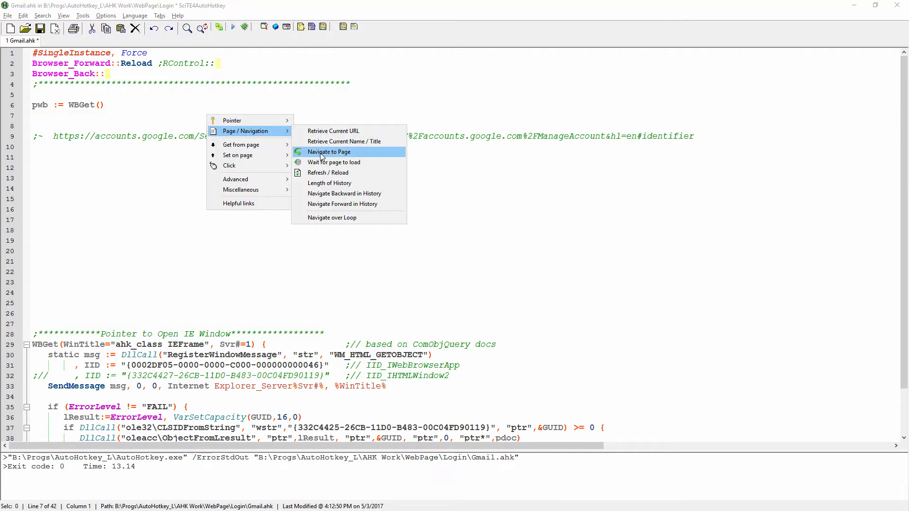
Step: Insert pwb.Navigate(page), drop the commented URL line, and define Page with the sign-in URL
left_click(329, 152)
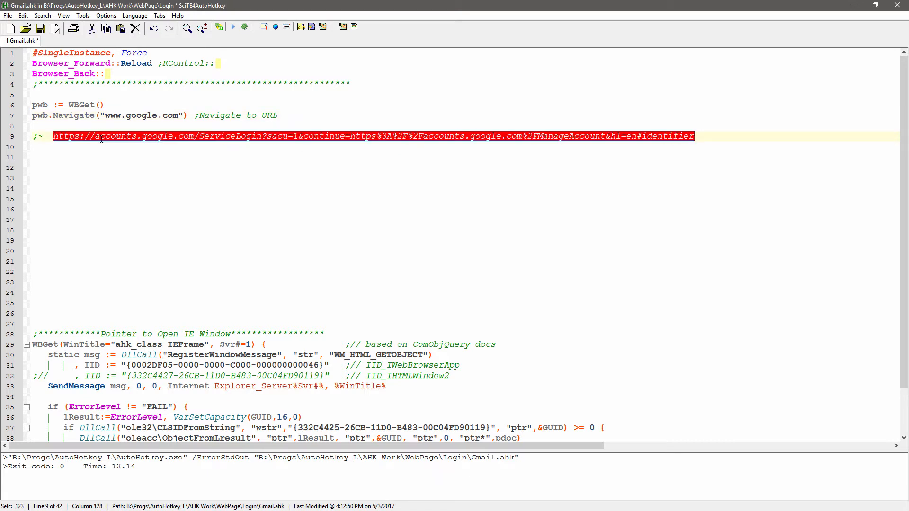
key("Delete")
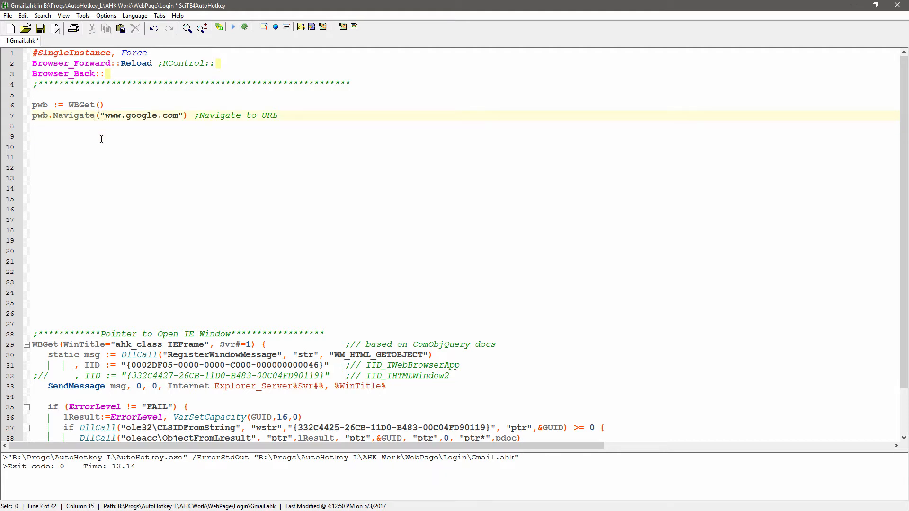
double_click(113, 115)
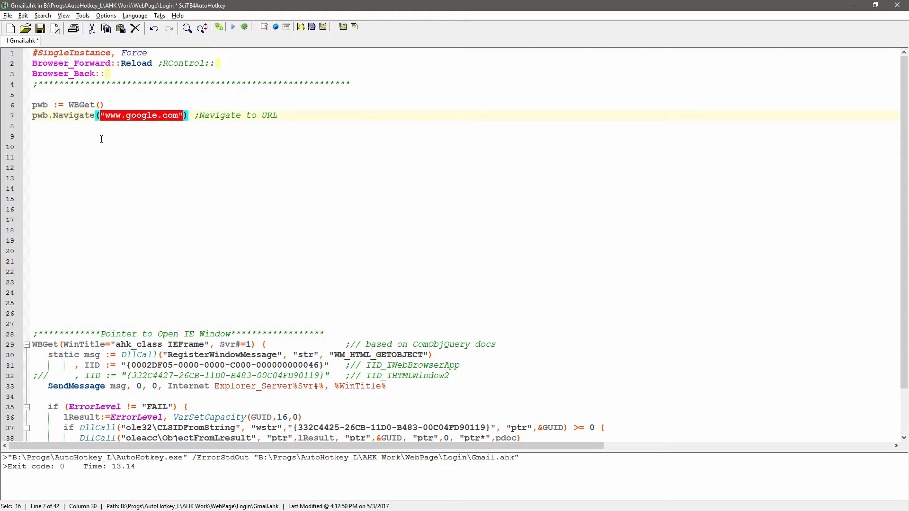
type("page")
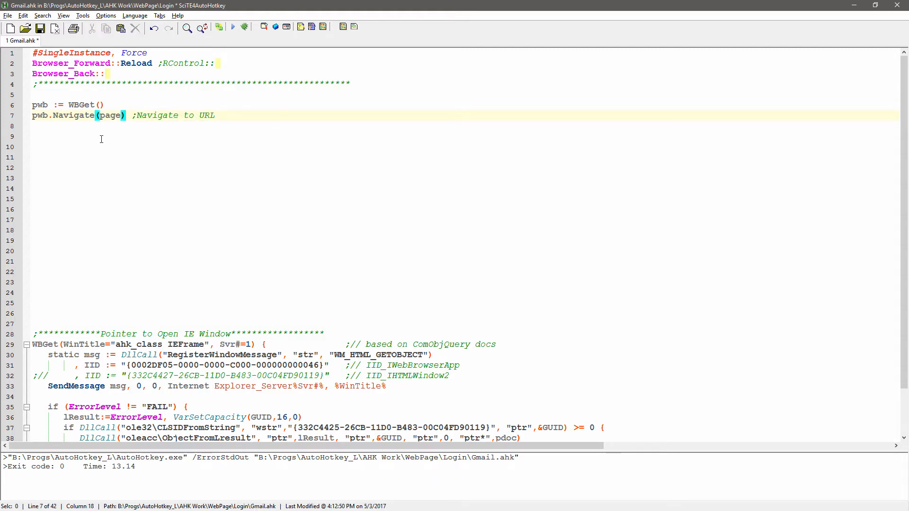
type("Pa")
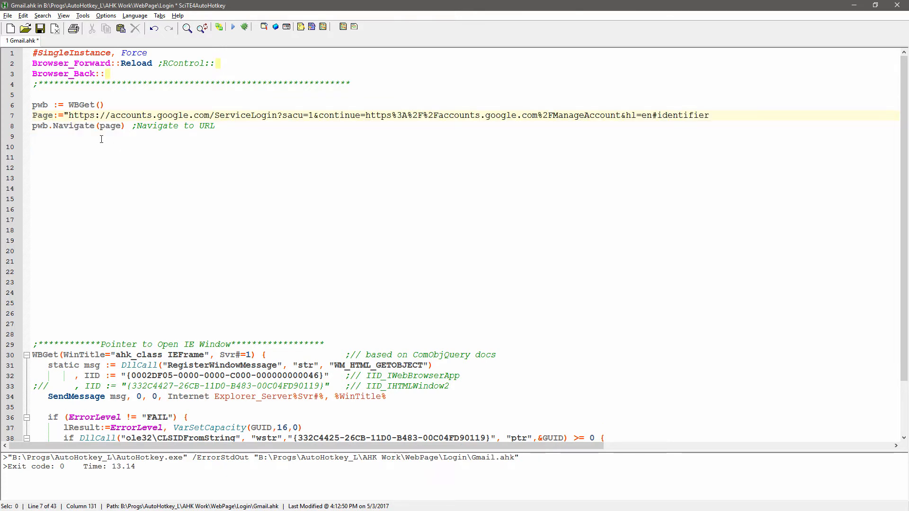
type("\"")
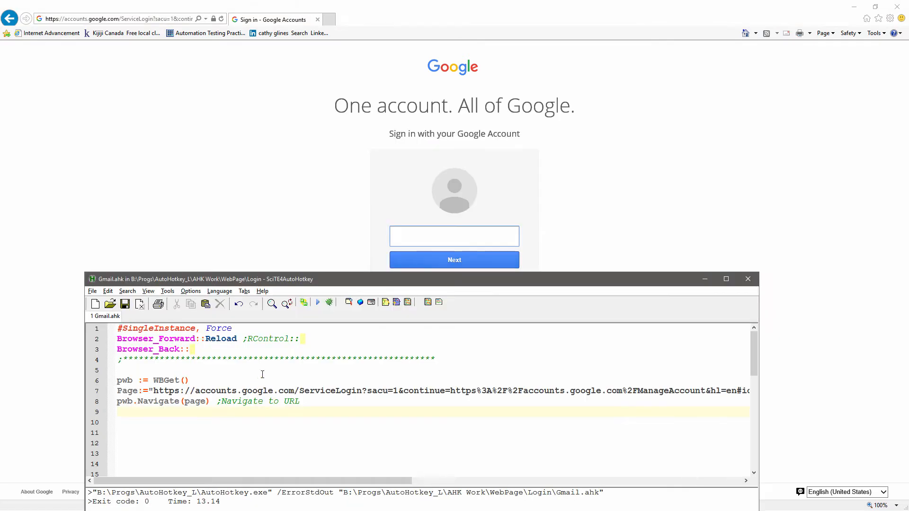
Step: Insert the 'Wait for page to load' while-busy loop with Sleep, 100
right_click(196, 422)
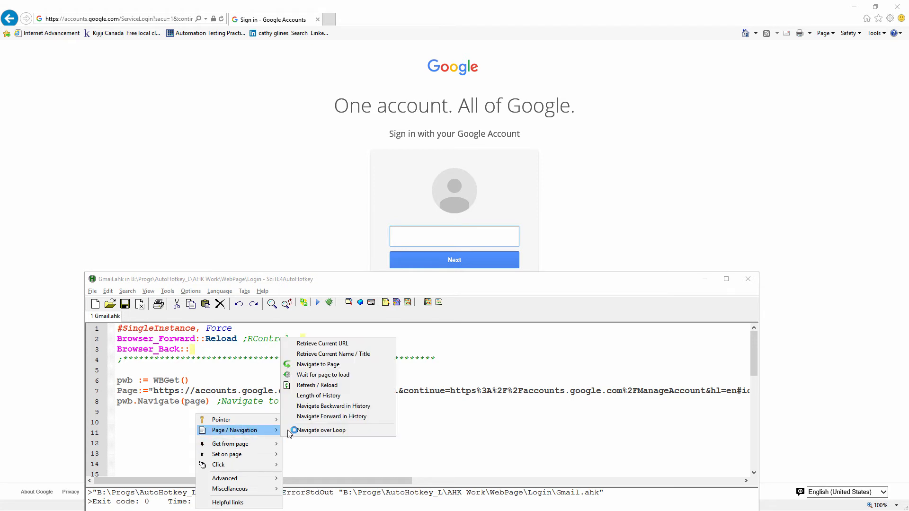
mouse_move(341, 374)
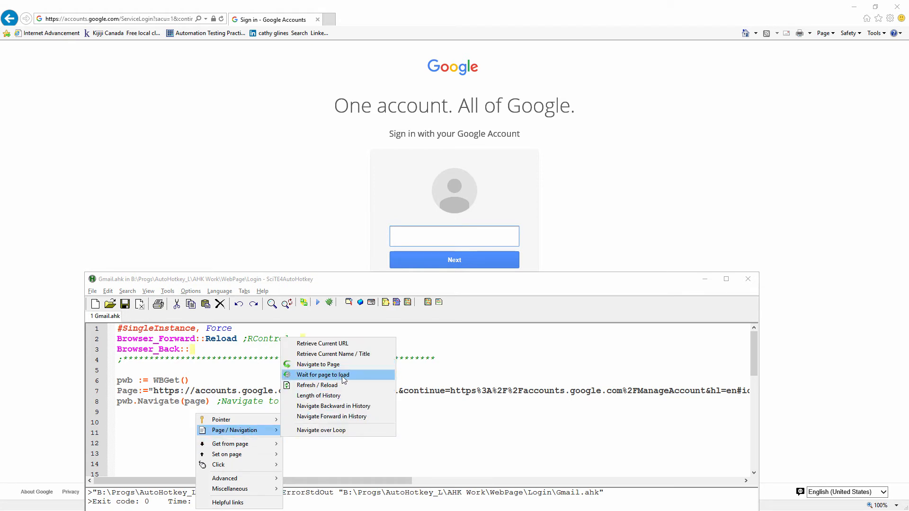
left_click(323, 374)
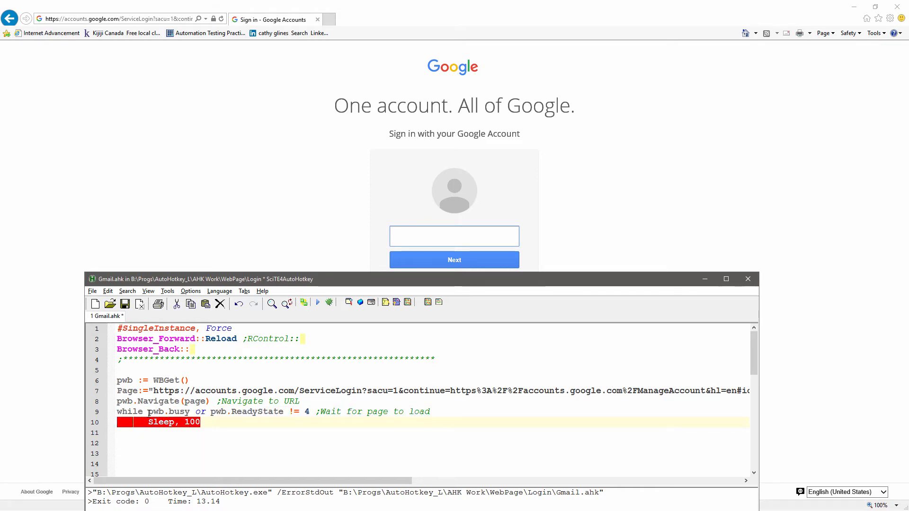
double_click(156, 411)
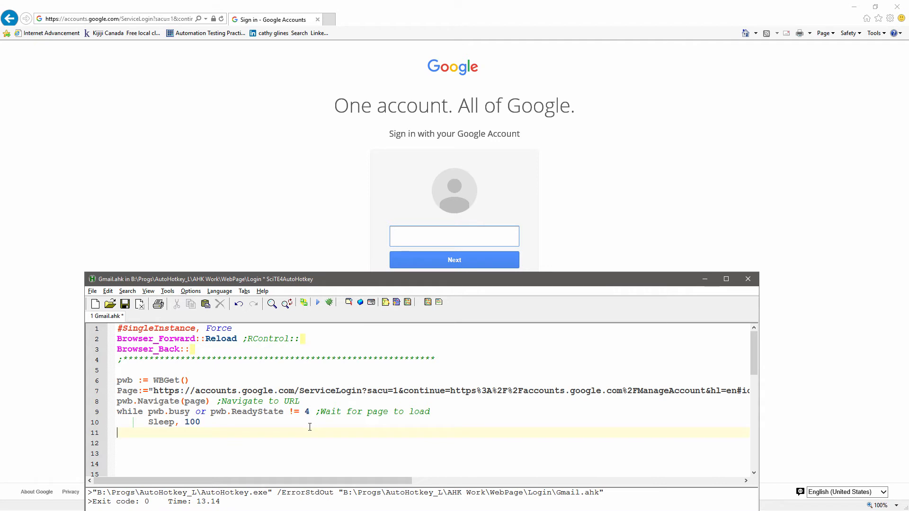
mouse_move(618, 202)
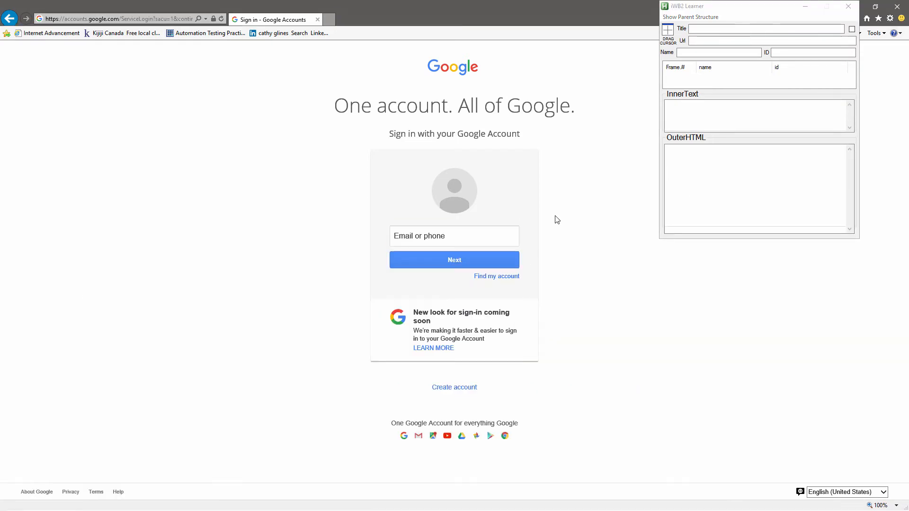
Step: Pick the Email or phone input with iWB2 Learner and move its details beside the form
left_click(480, 224)
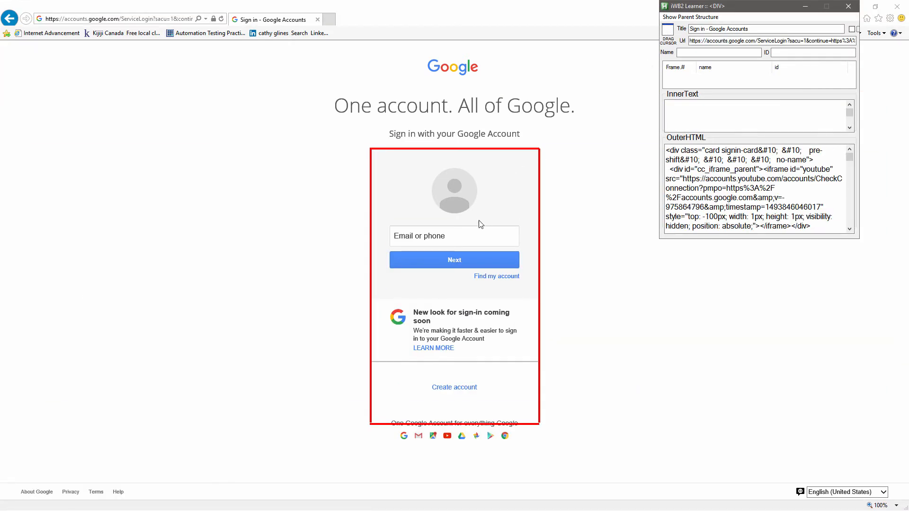
left_click(454, 236)
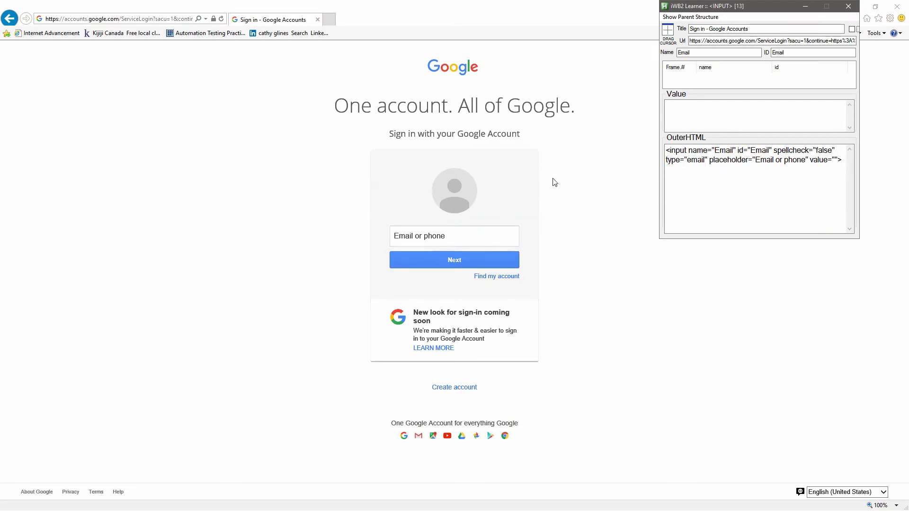
left_click_drag(753, 5, 689, 168)
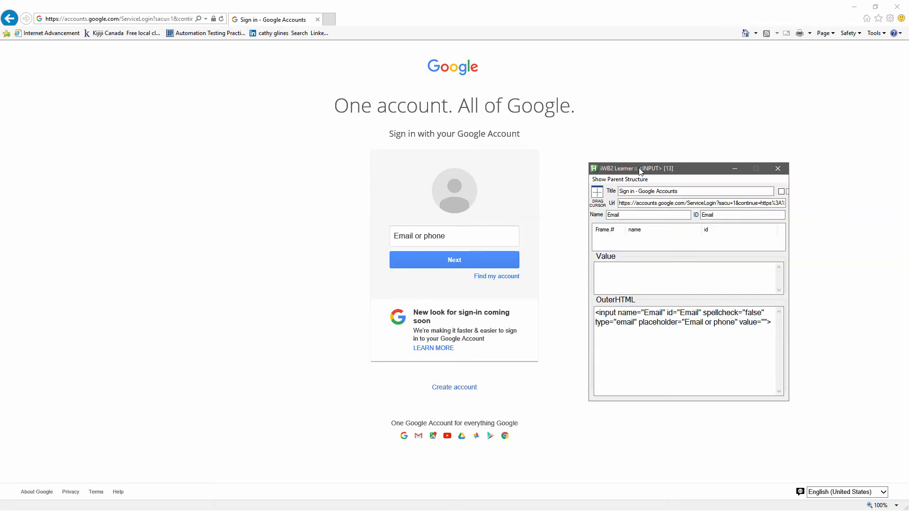
mouse_move(612, 224)
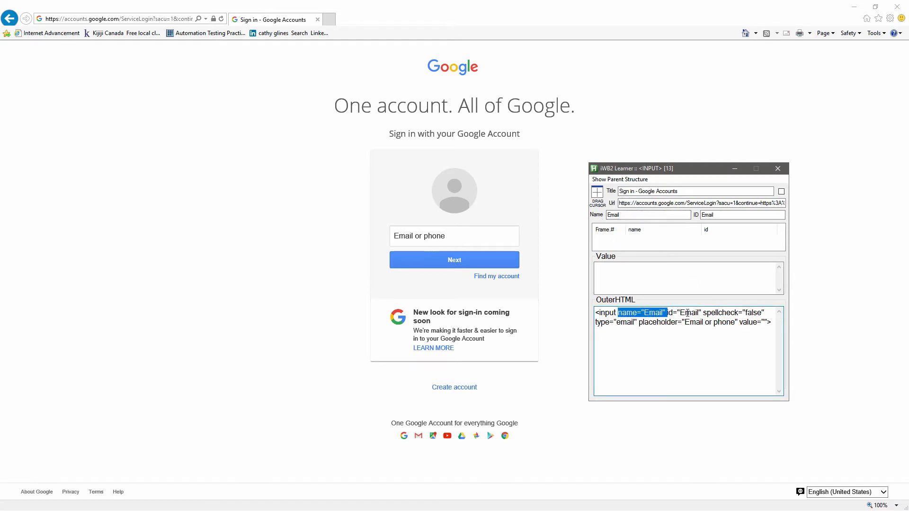
mouse_move(712, 228)
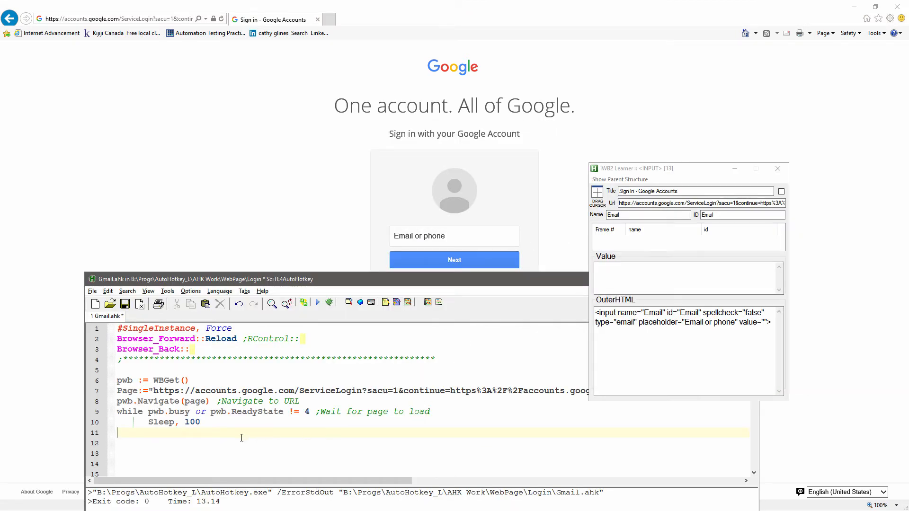
Step: Insert a set-value-by-name line for the Email field with the marketingresources.org address
right_click(242, 438)
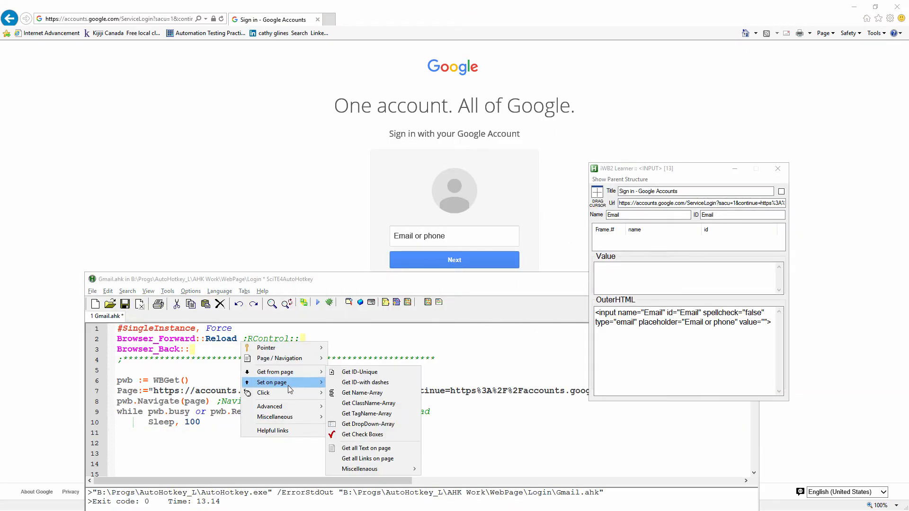
mouse_move(285, 382)
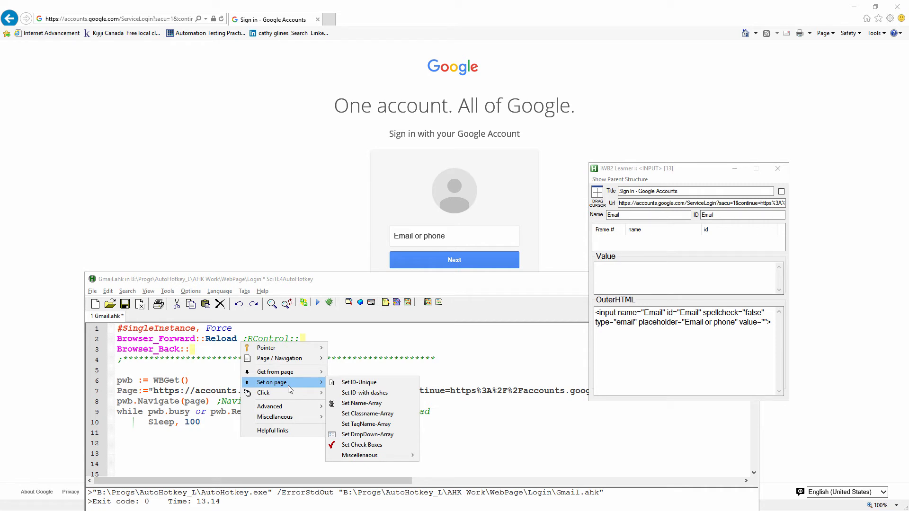
mouse_move(362, 404)
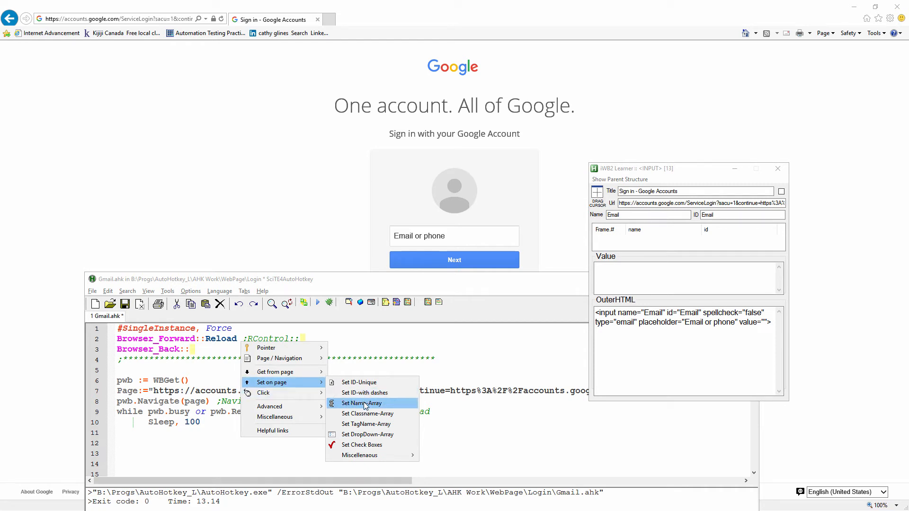
left_click(360, 403)
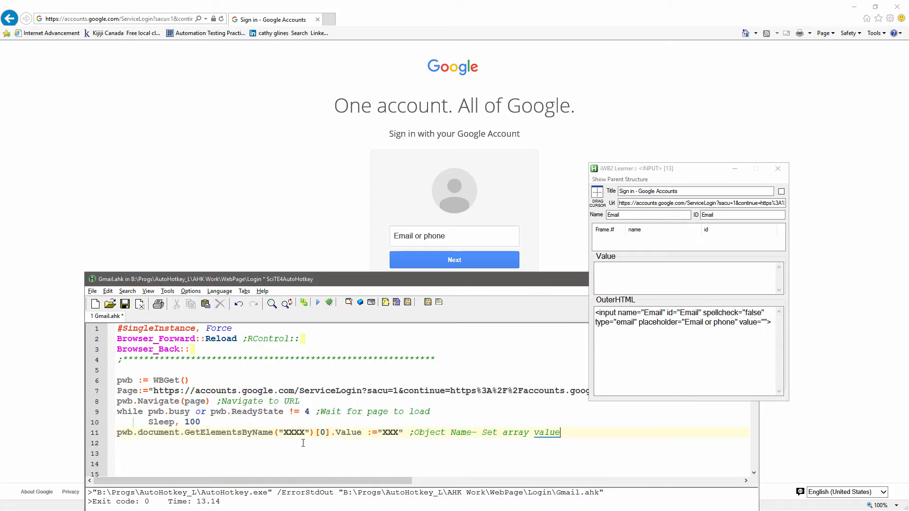
type("Email")
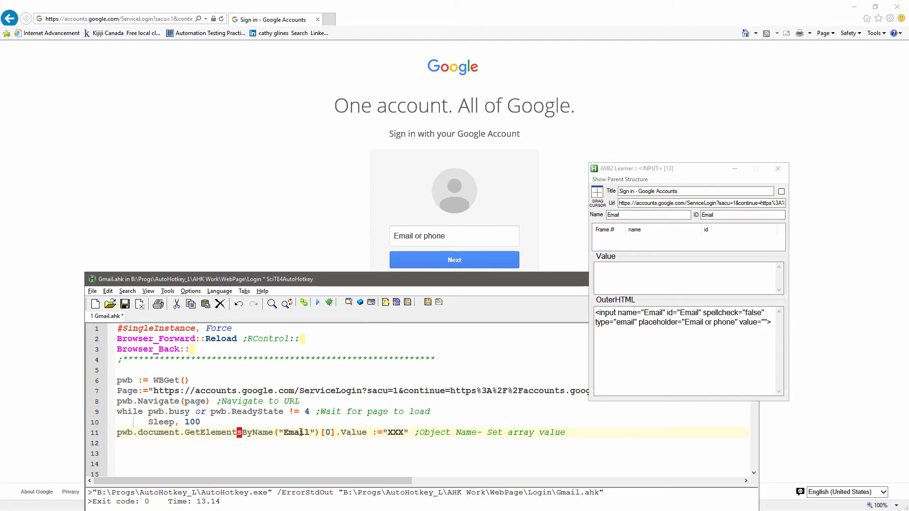
mouse_move(285, 435)
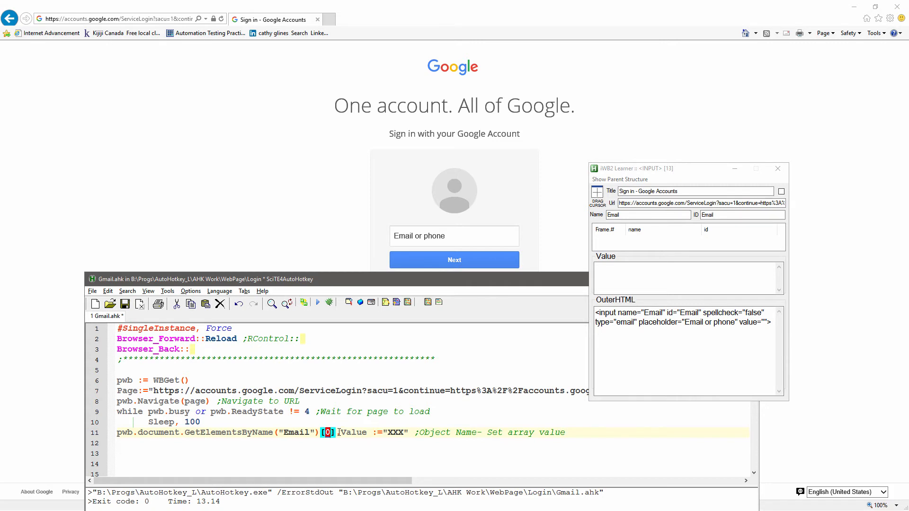
left_click(327, 432)
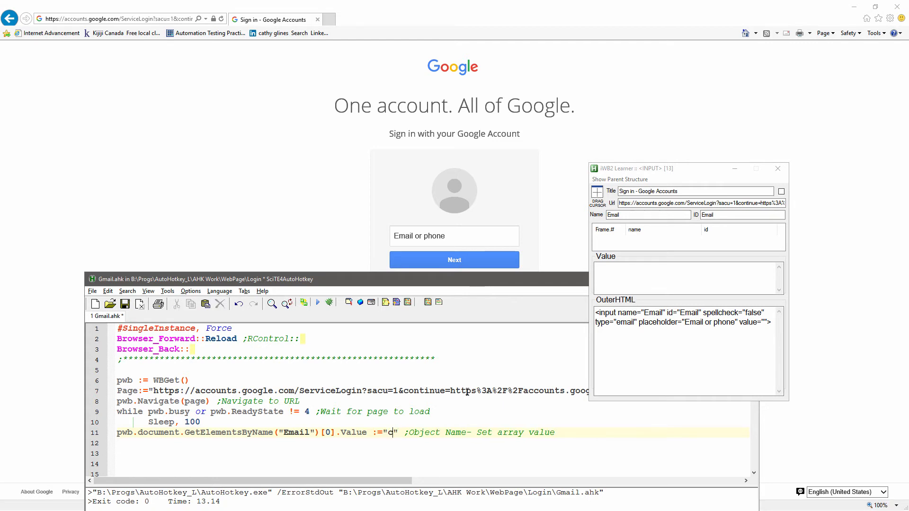
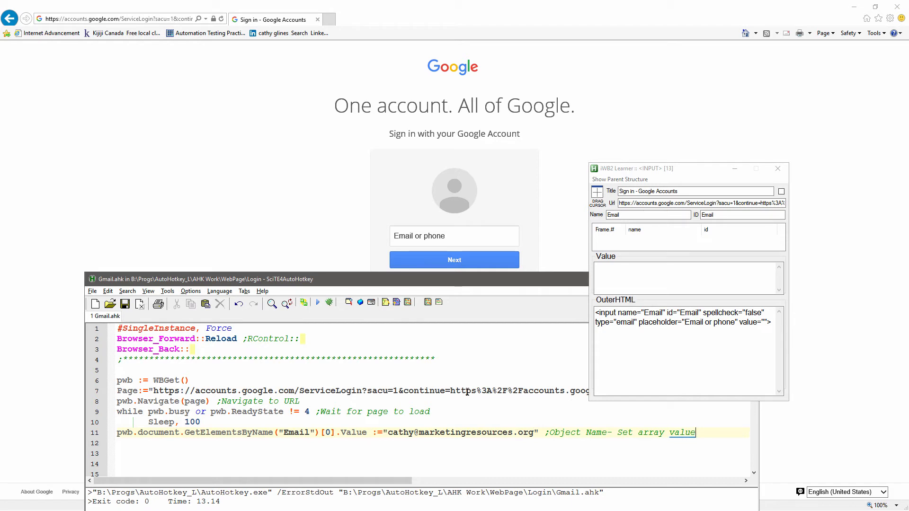
mouse_move(536, 251)
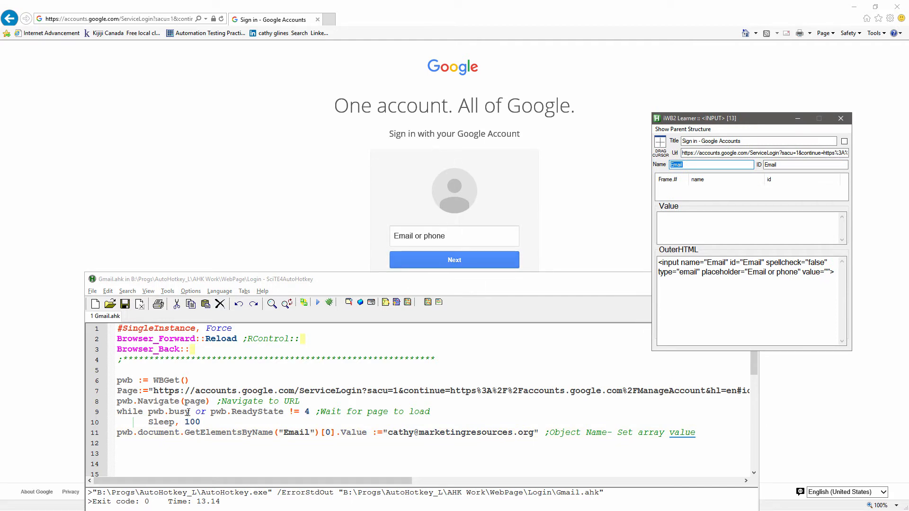
mouse_move(571, 206)
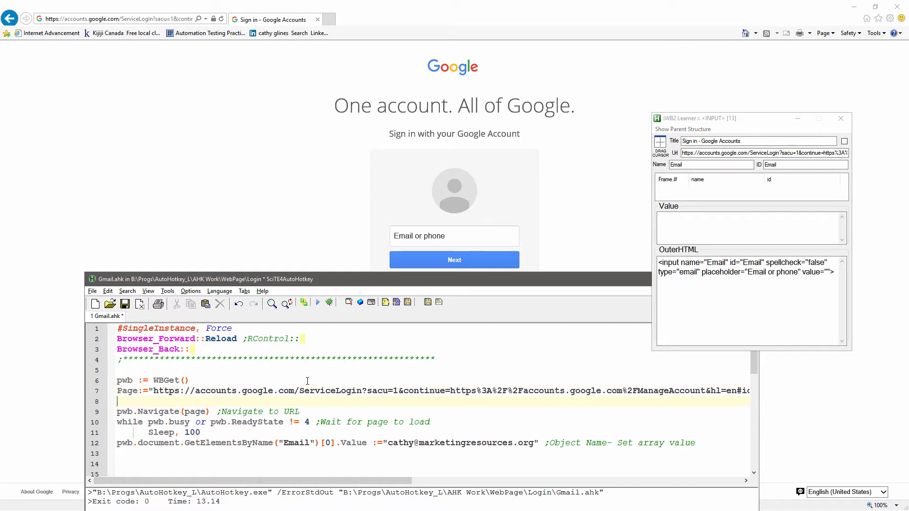
Step: Wrap Navigate and the wait loop in If (pwb.locationURL != page)
type("If")
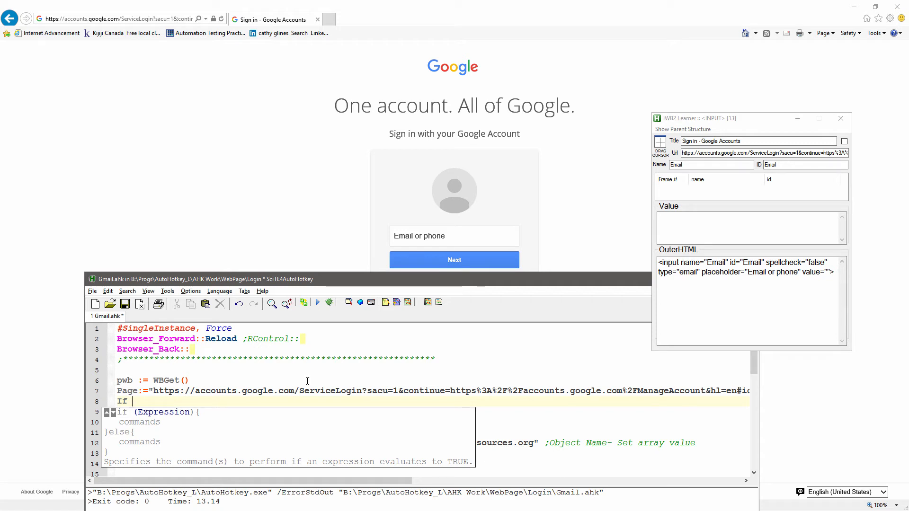
type("(pwb.locationURL")
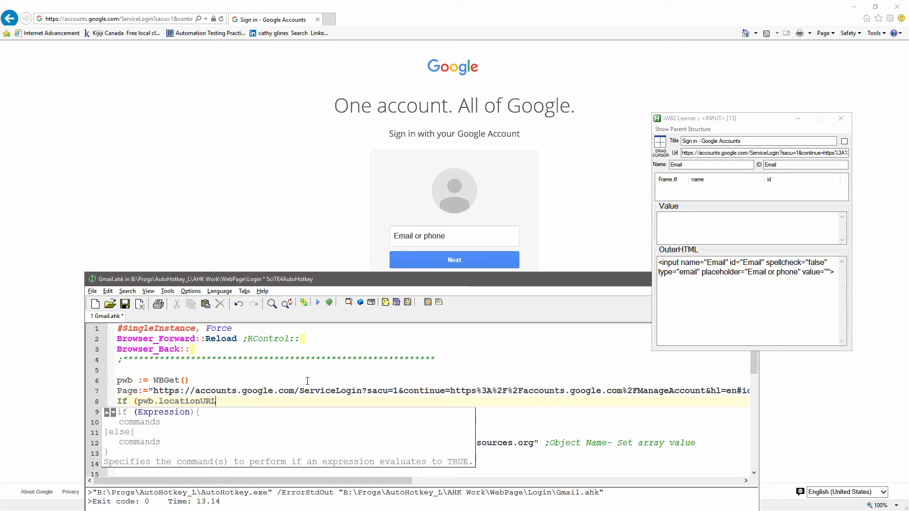
type("!")
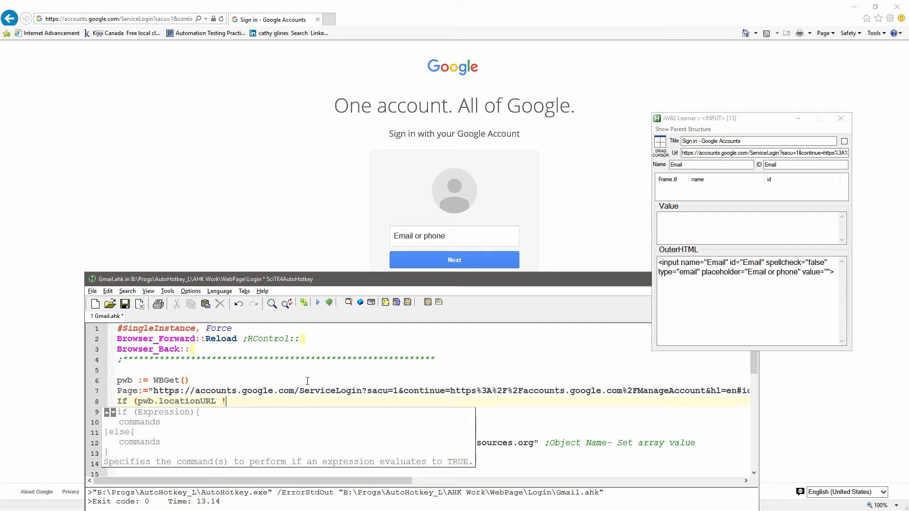
type("=page){")
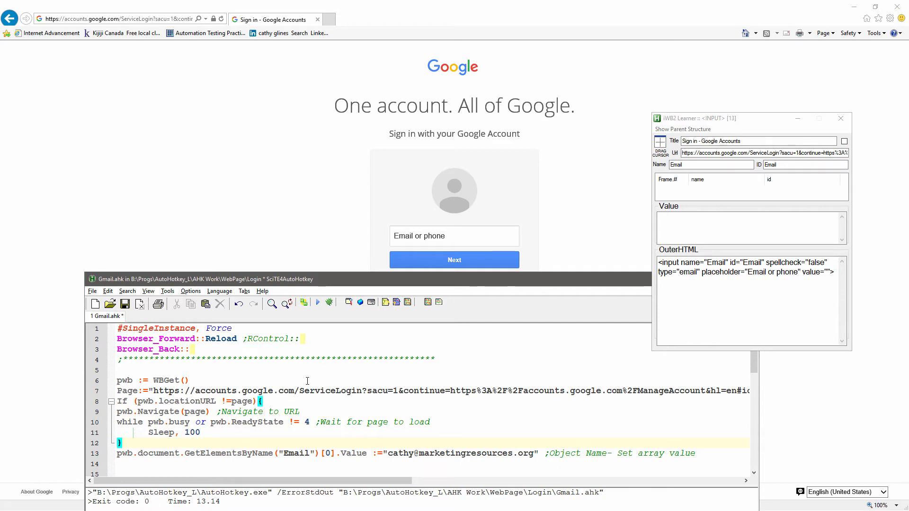
mouse_move(167, 376)
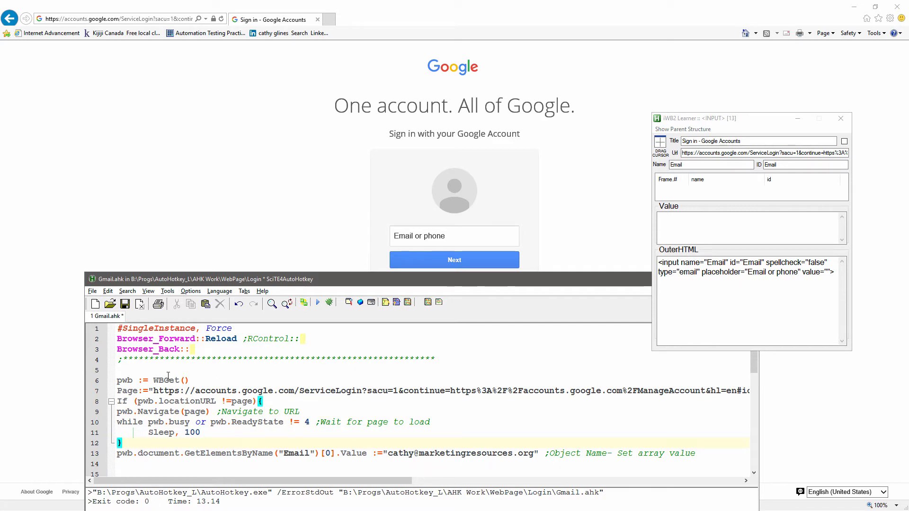
mouse_move(121, 390)
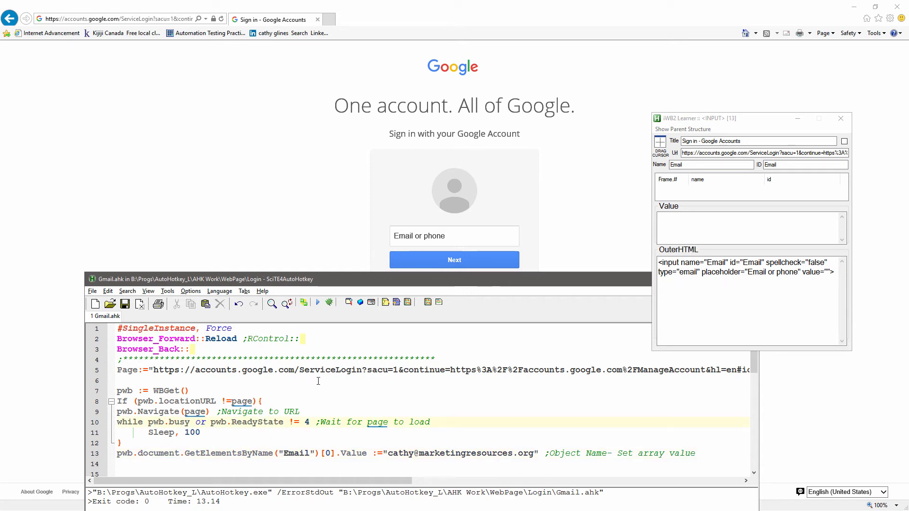
mouse_move(410, 380)
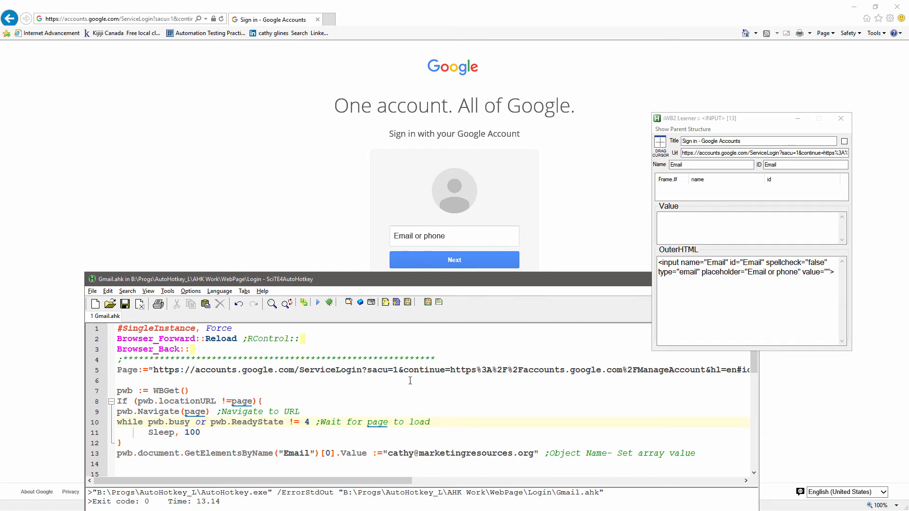
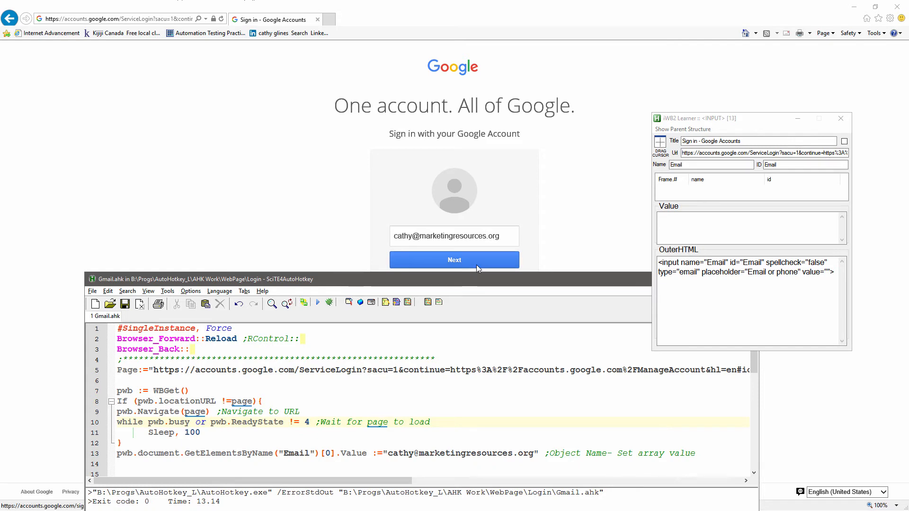
mouse_move(492, 314)
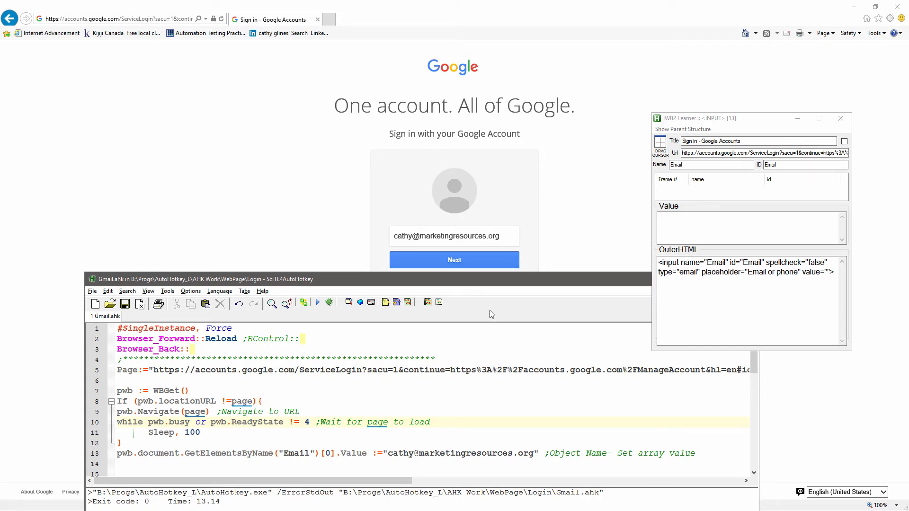
mouse_move(618, 191)
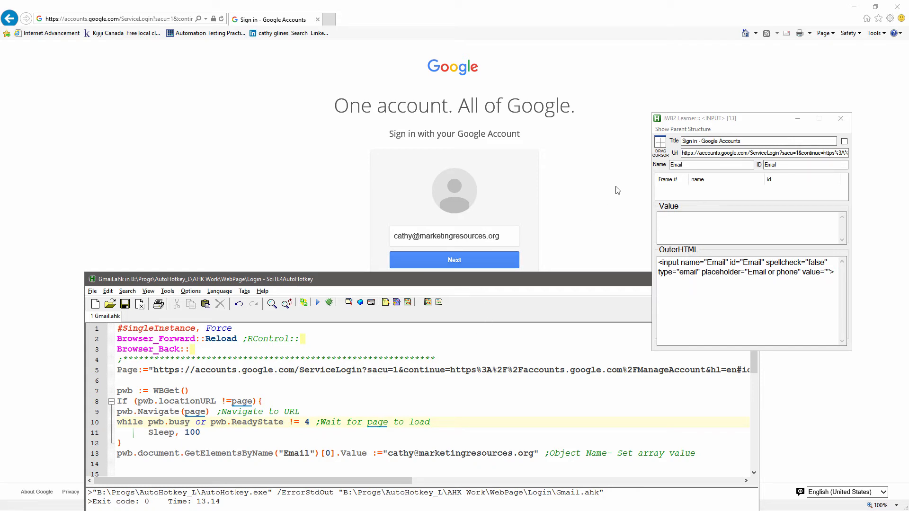
mouse_move(191, 44)
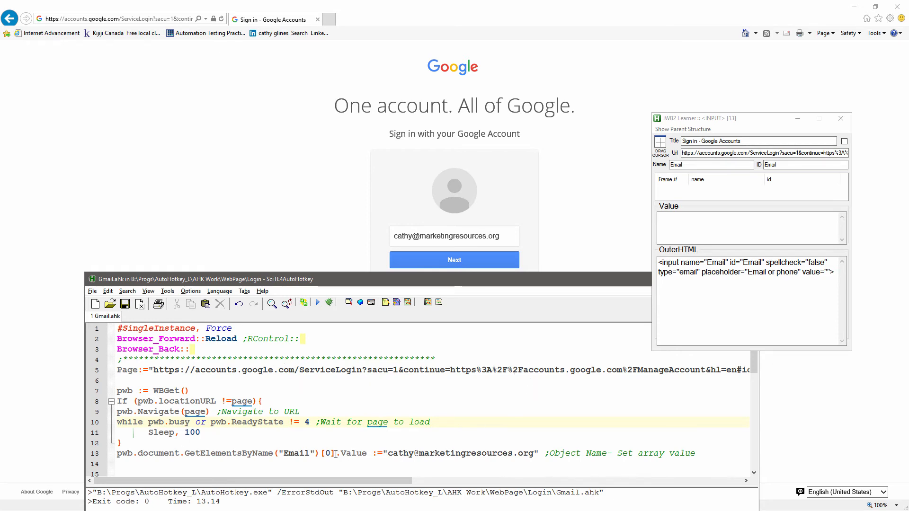
mouse_move(364, 348)
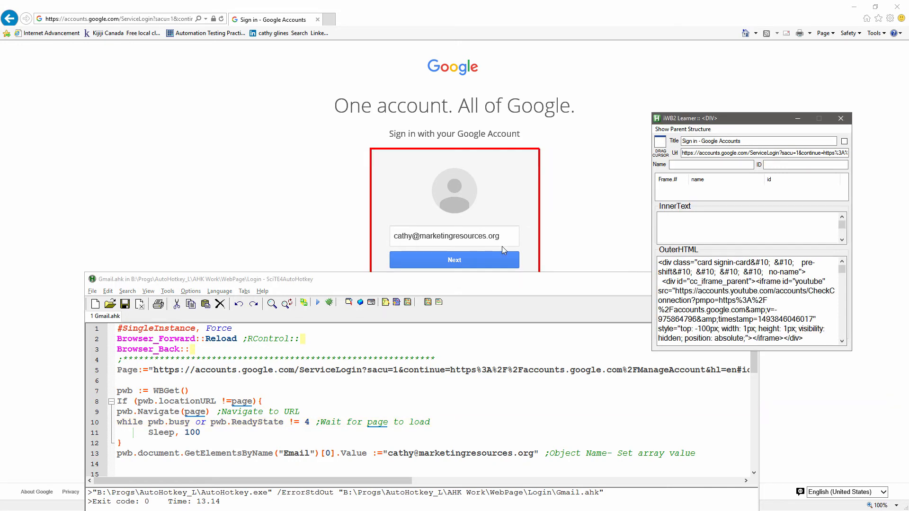
left_click(454, 260)
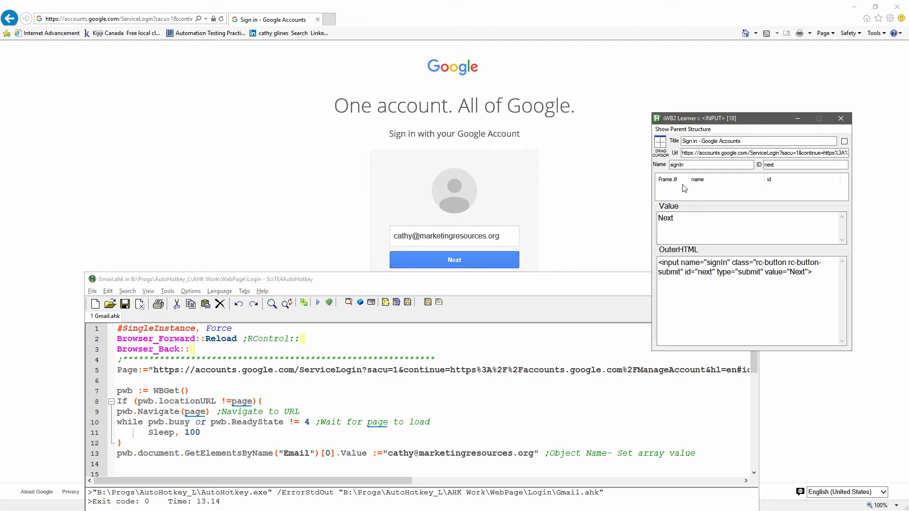
mouse_move(788, 189)
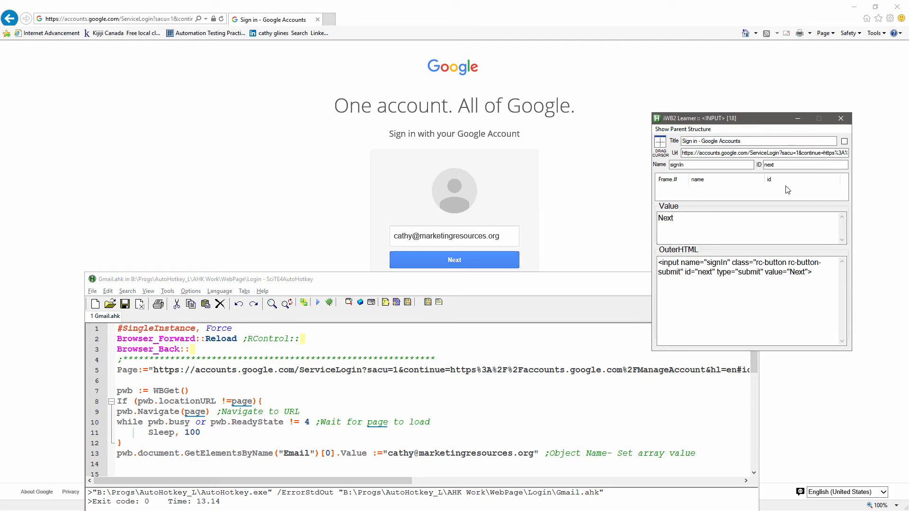
mouse_move(729, 179)
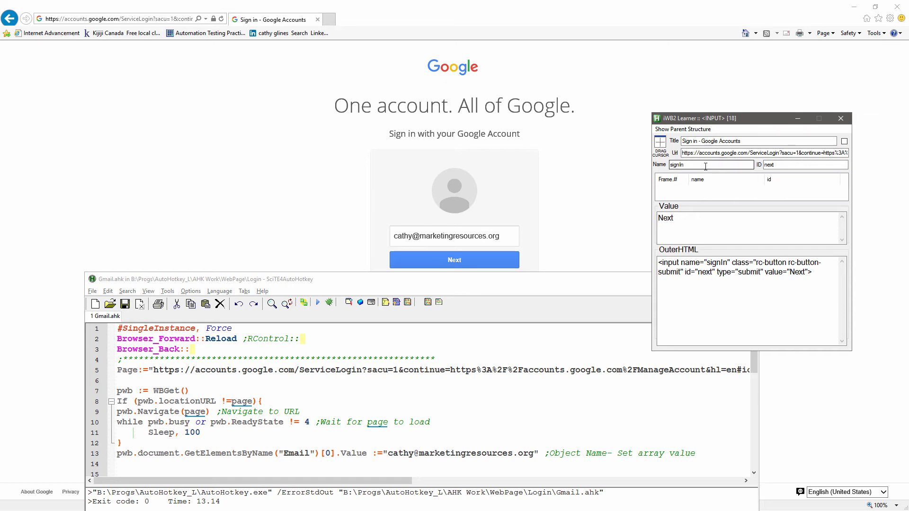
Step: Copy the Next button's name 'signIn' from iWB2 Learner's Name field
double_click(677, 165)
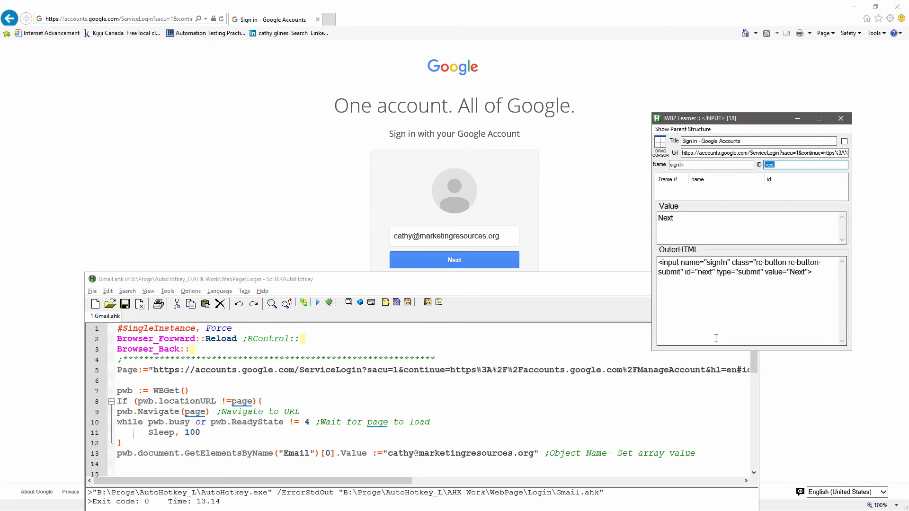
mouse_move(717, 338)
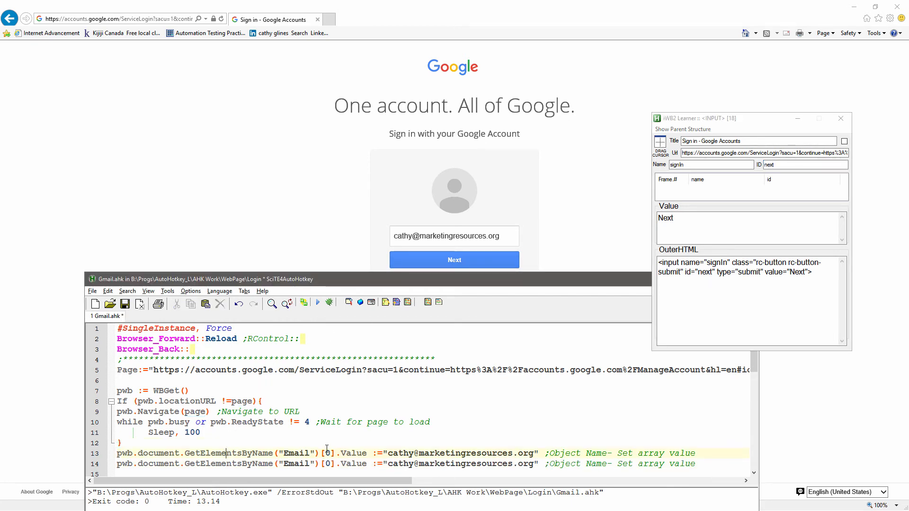
Step: Edit line 14 to GetElementsByName("signIn")[0].click()
double_click(295, 463)
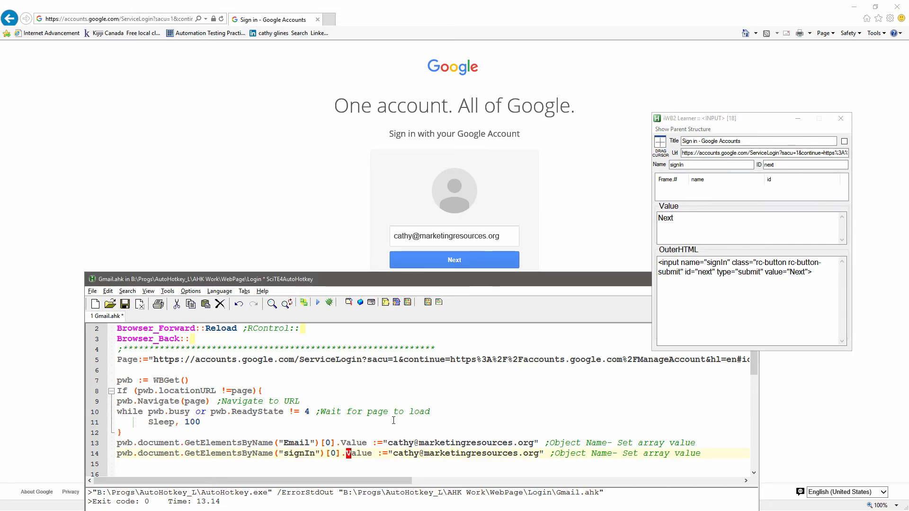
type("clci")
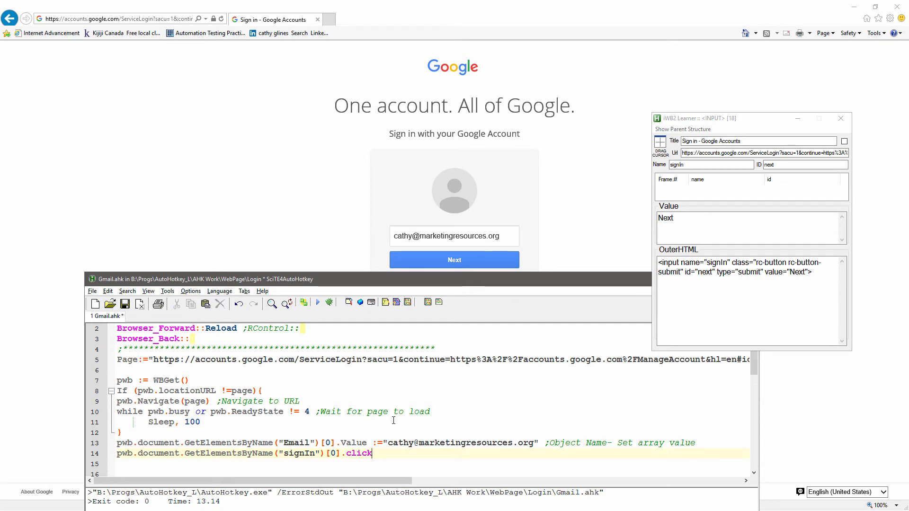
type("()")
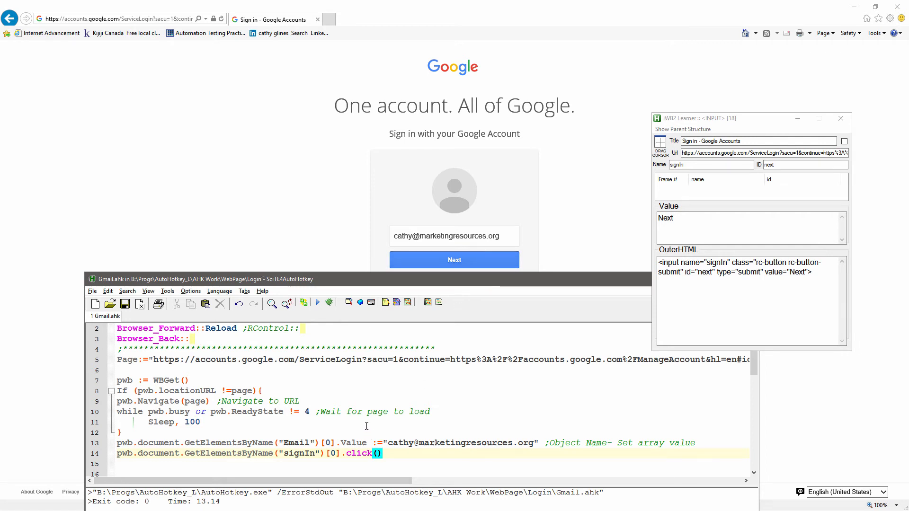
mouse_move(421, 442)
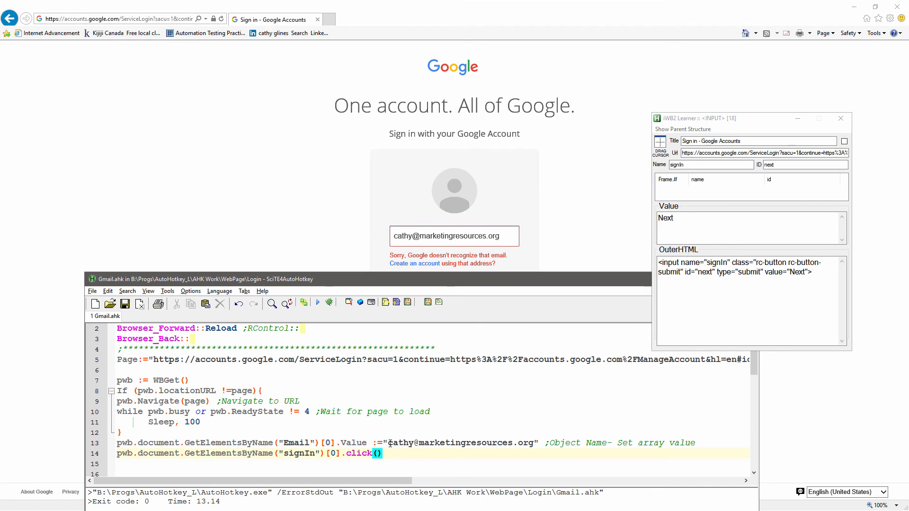
double_click(458, 443)
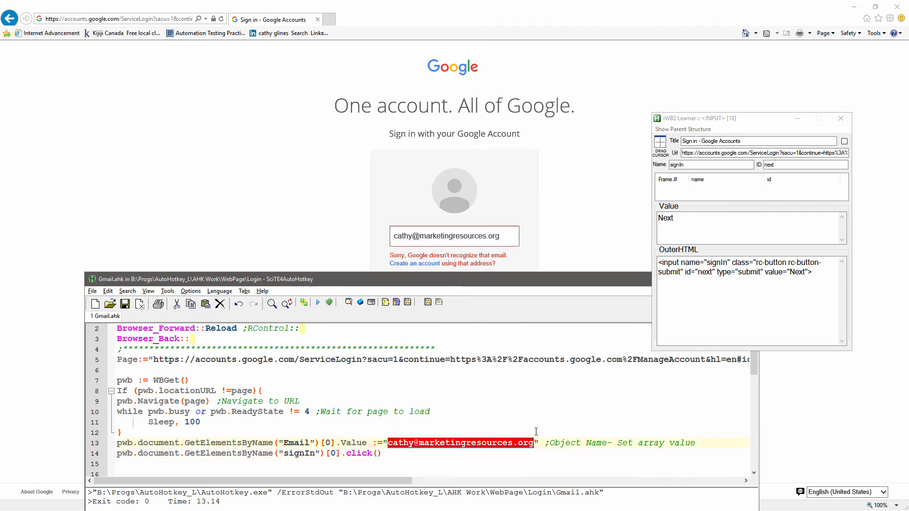
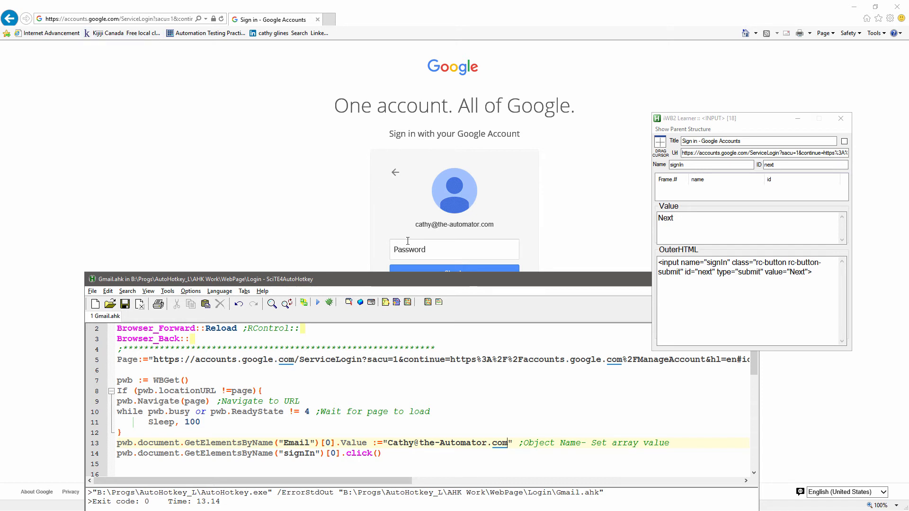
mouse_move(457, 169)
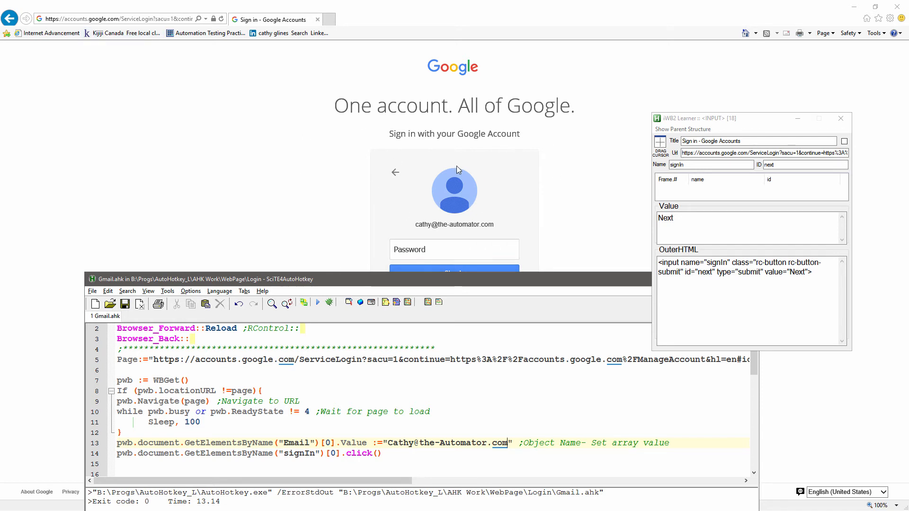
mouse_move(438, 190)
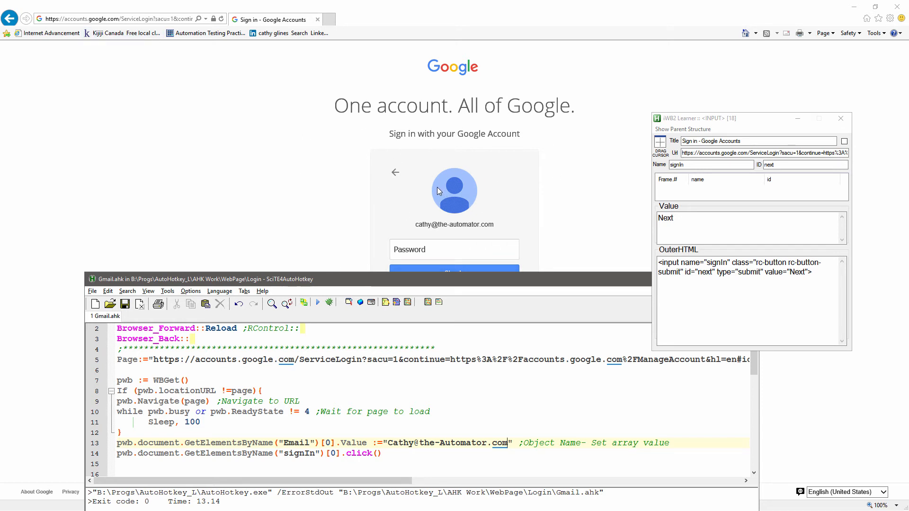
mouse_move(65, 56)
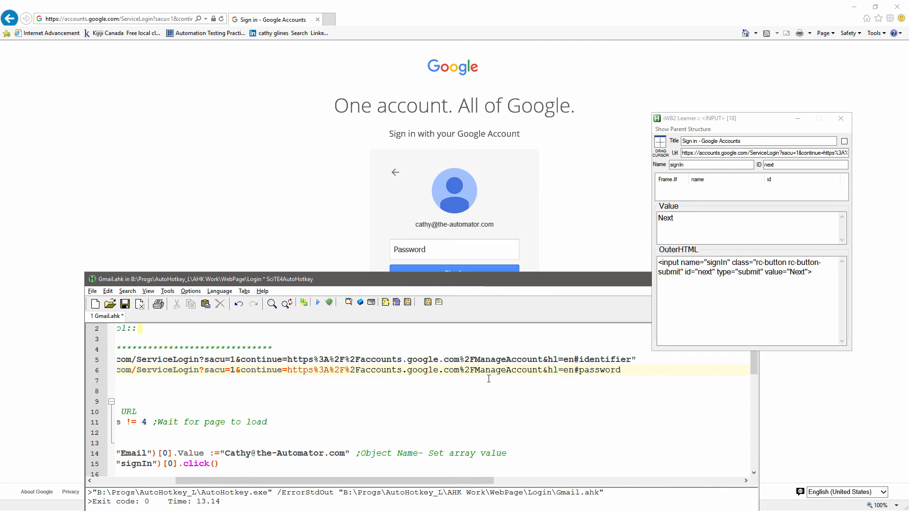
mouse_move(651, 375)
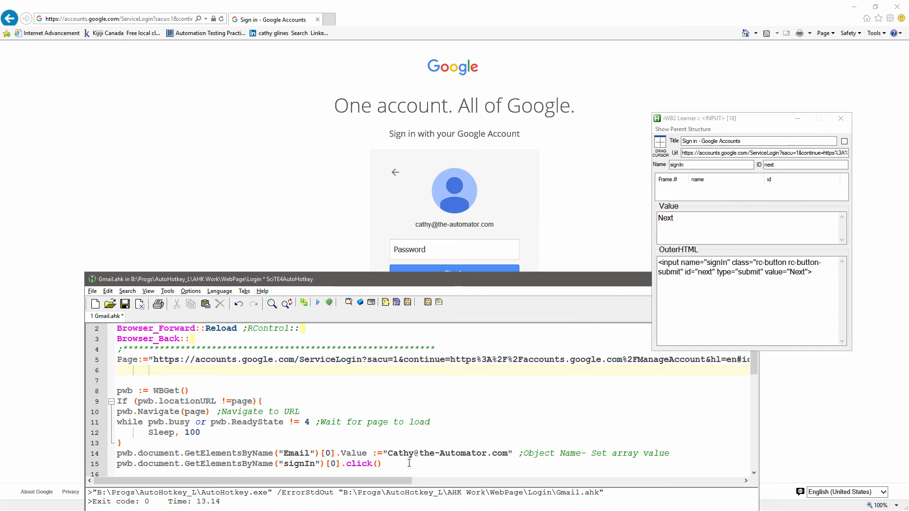
mouse_move(473, 298)
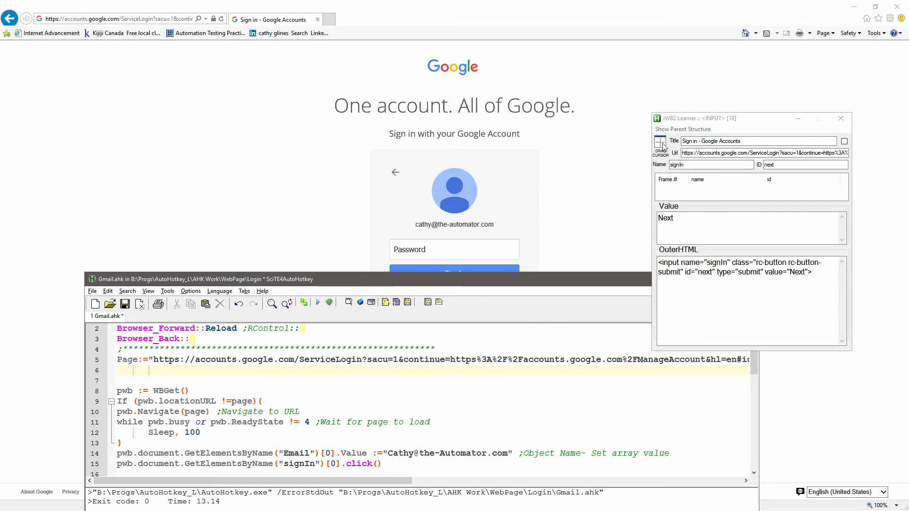
left_click(454, 250)
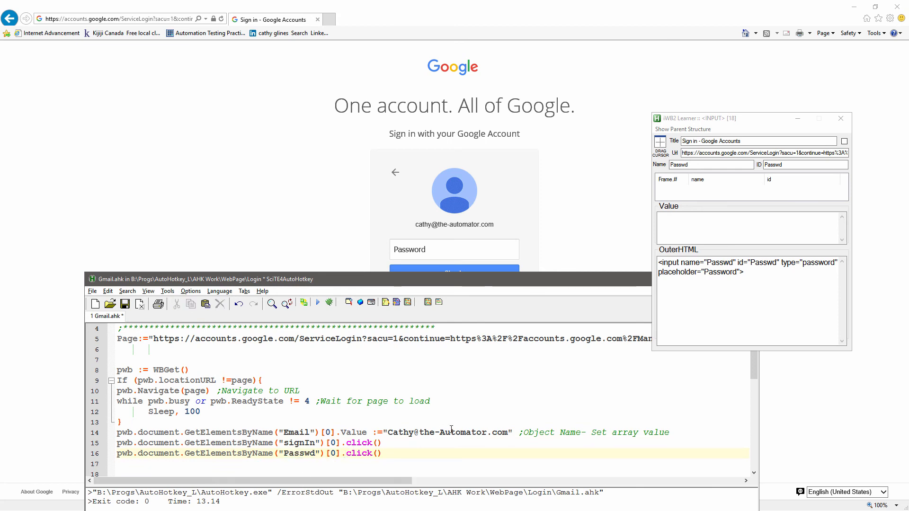
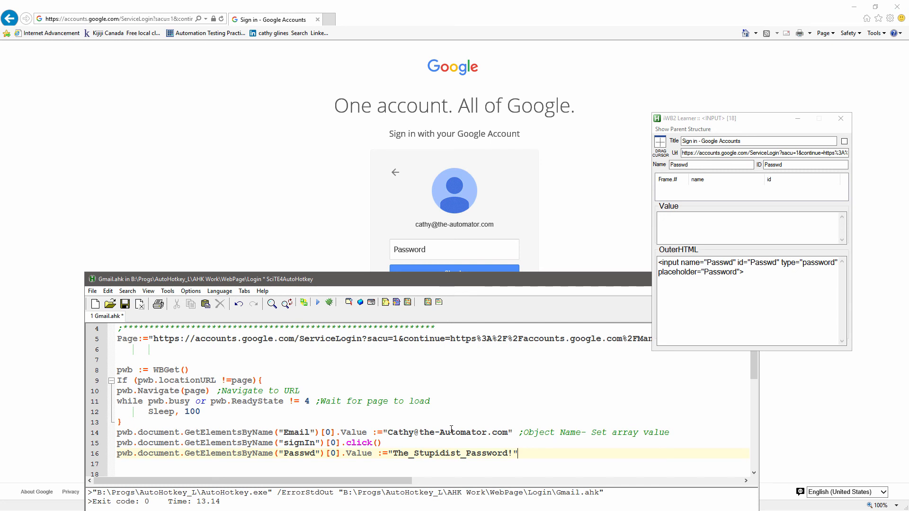
mouse_move(486, 240)
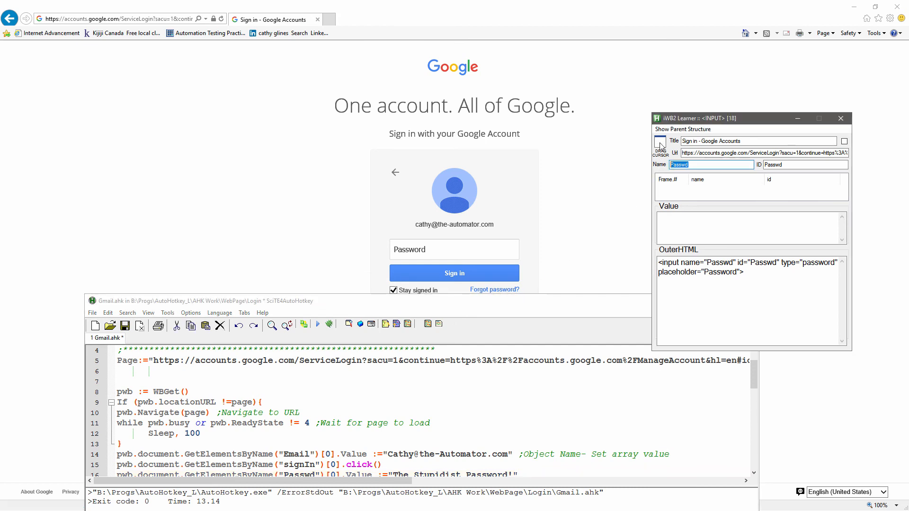
mouse_move(468, 278)
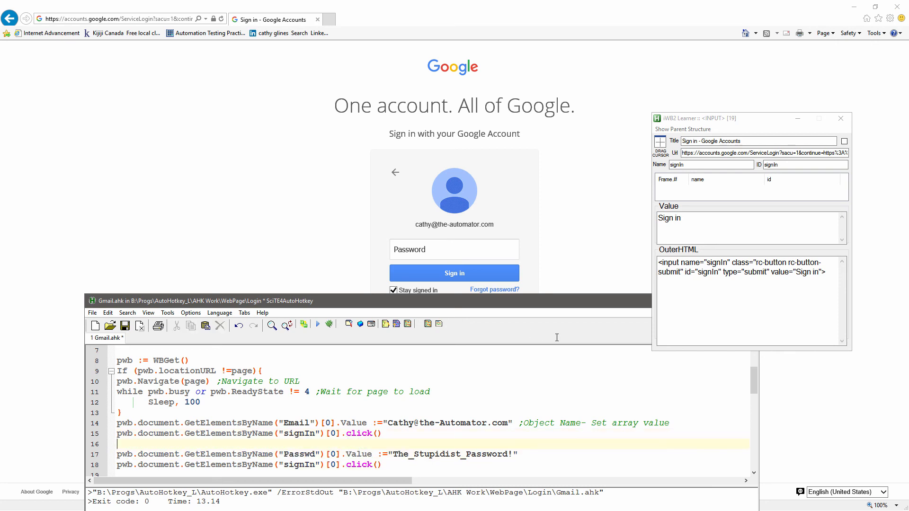
Step: Insert 'Sleep, 300' after the Next click line
type("Sleep,")
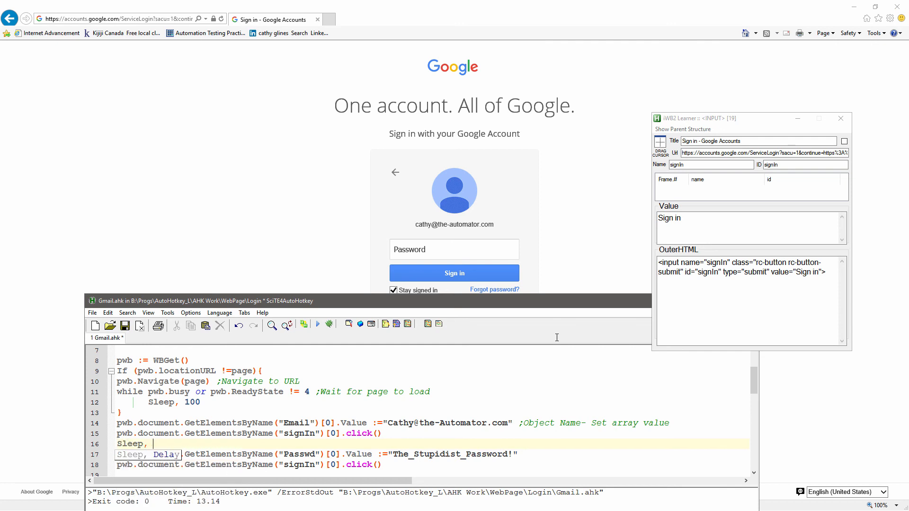
type("300")
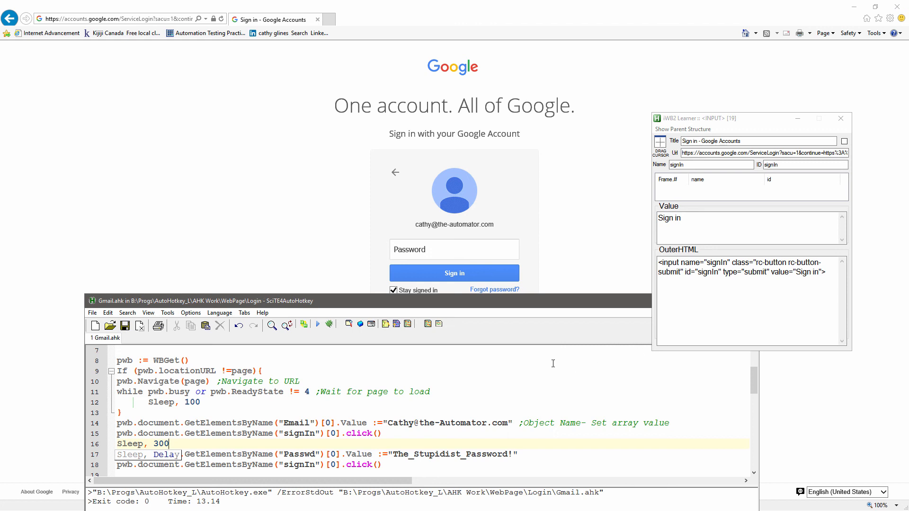
mouse_move(428, 239)
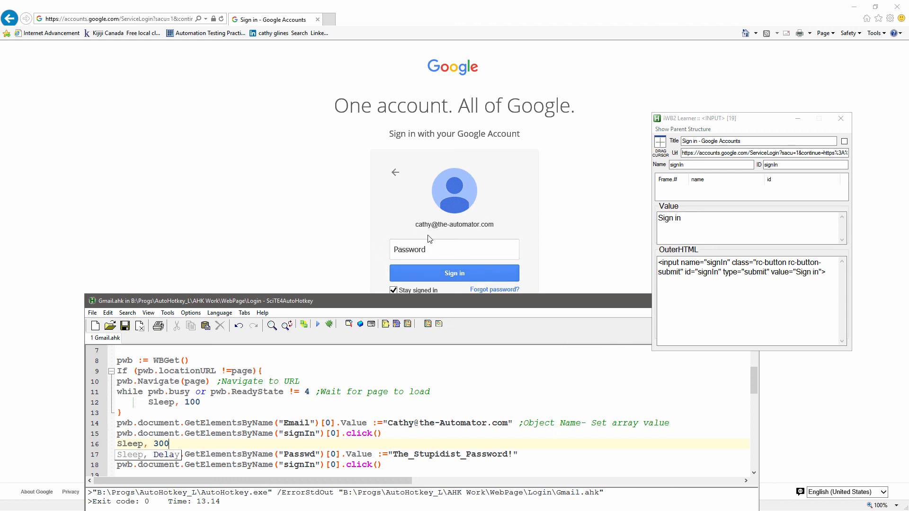
mouse_move(484, 312)
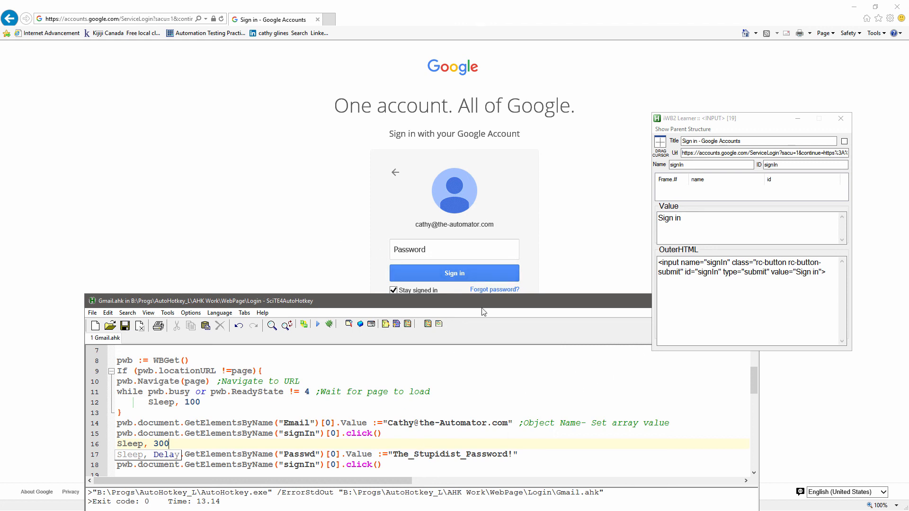
mouse_move(493, 334)
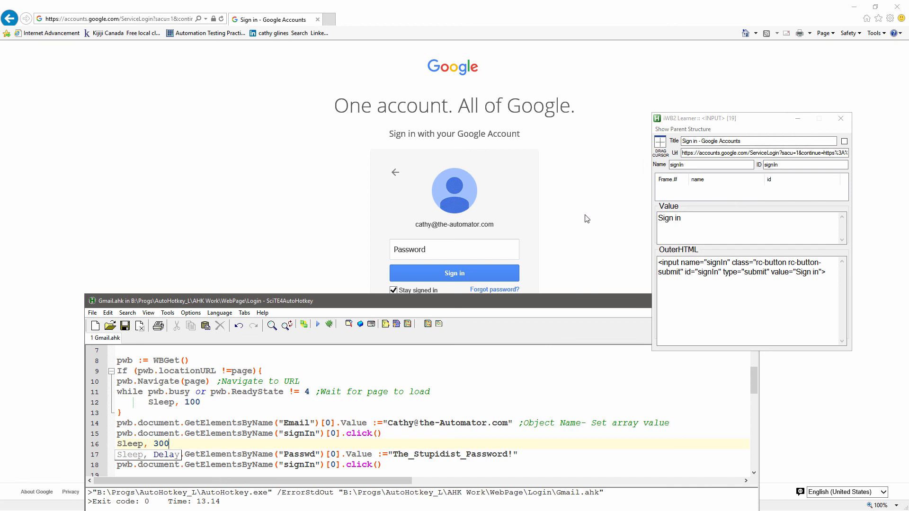
Step: Run Gmail.ahk against the Google sign-in page
left_click(454, 273)
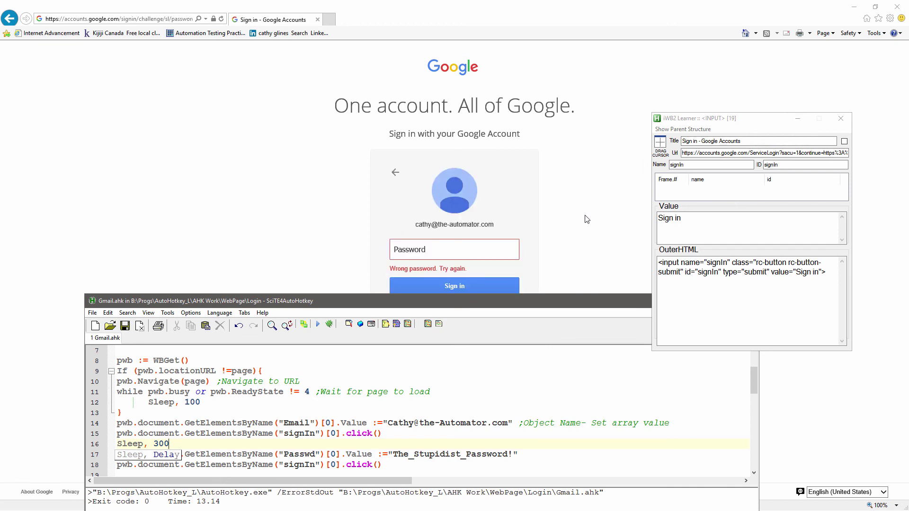
mouse_move(332, 256)
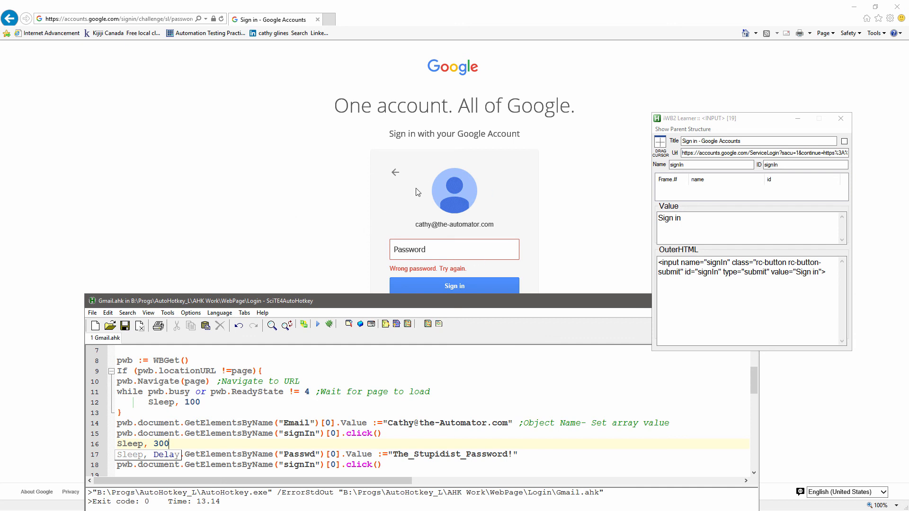
mouse_move(73, 59)
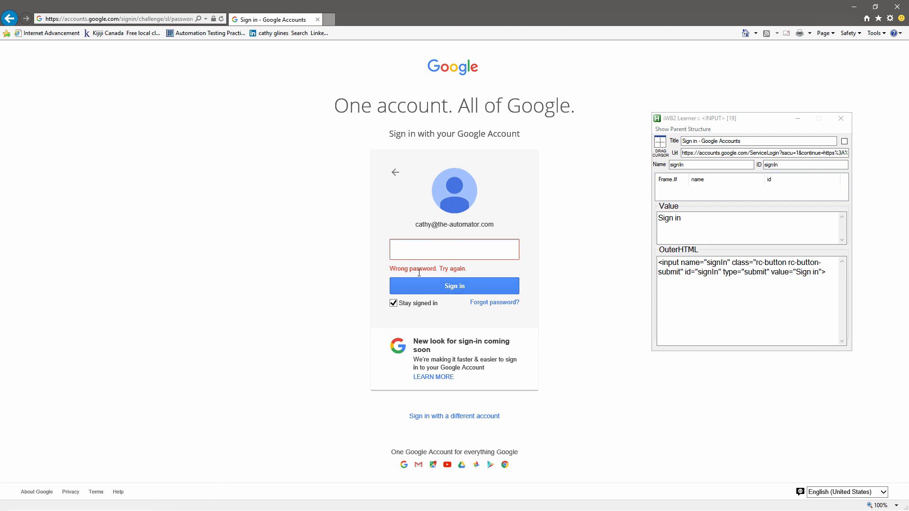
mouse_move(555, 266)
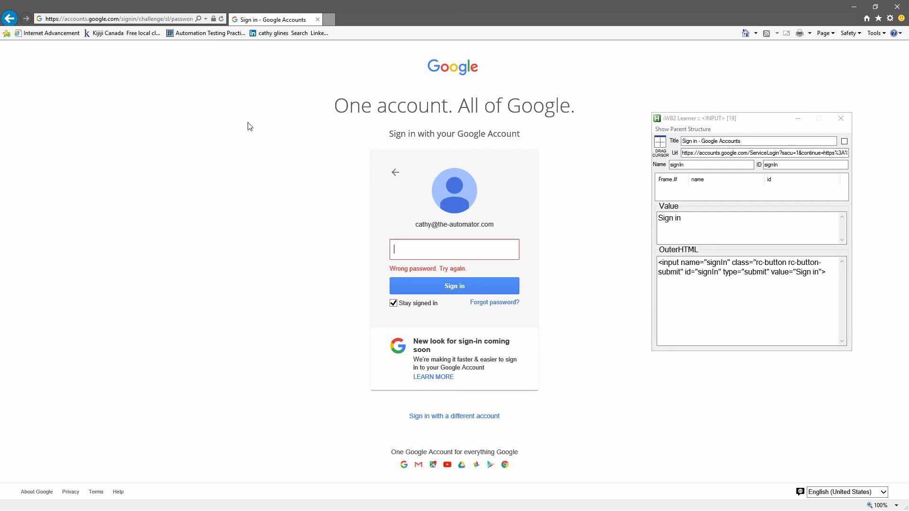
mouse_move(569, 176)
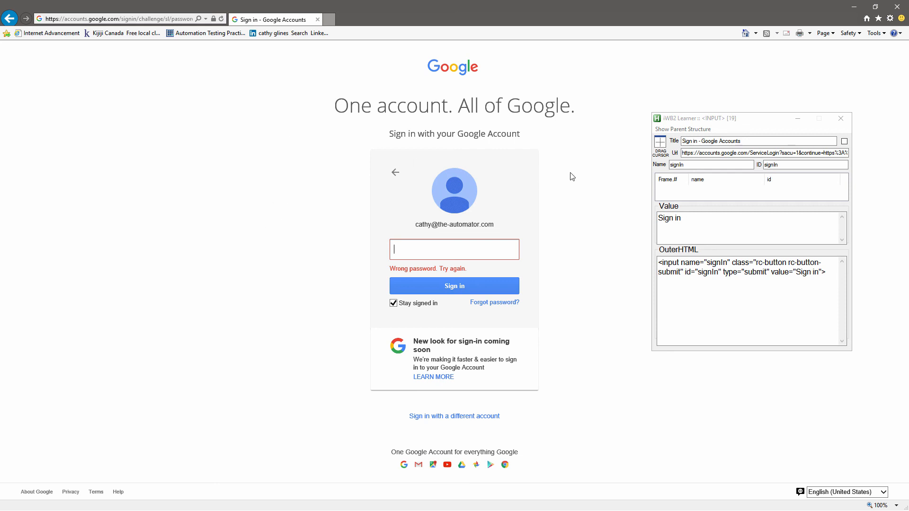
mouse_move(567, 159)
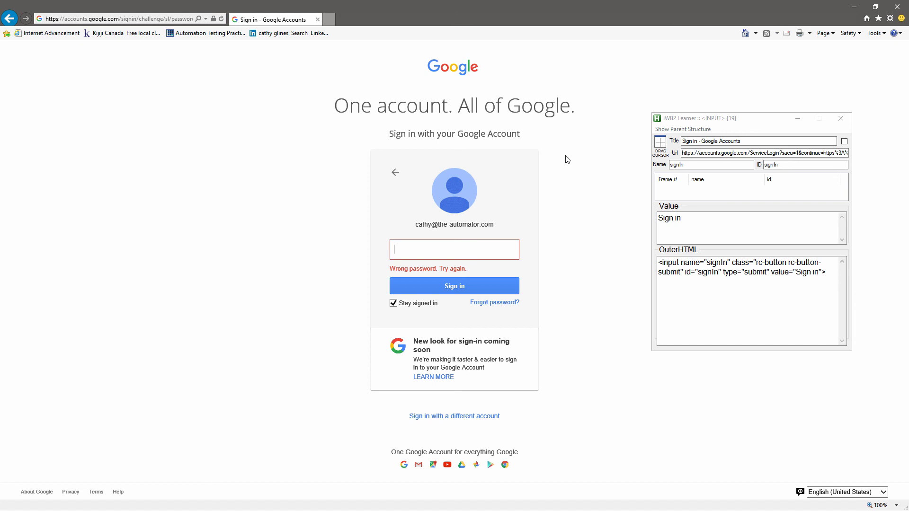
mouse_move(574, 172)
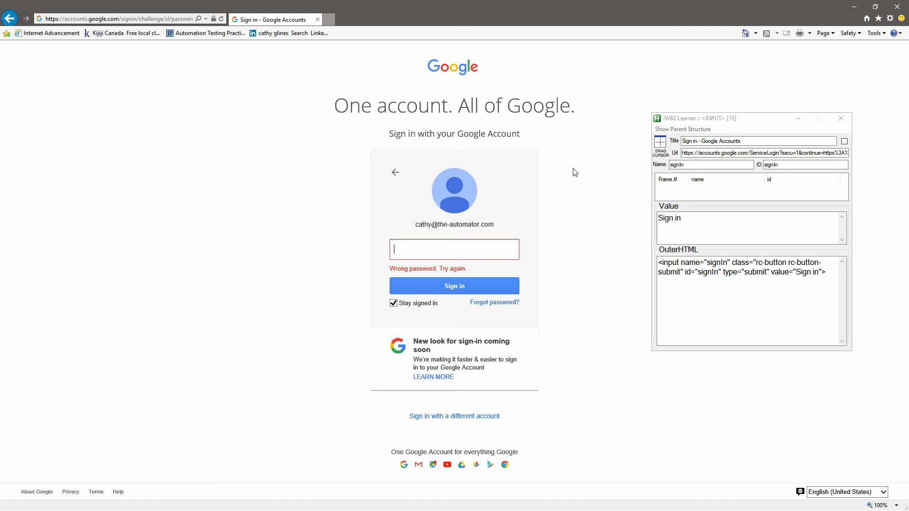
mouse_move(581, 189)
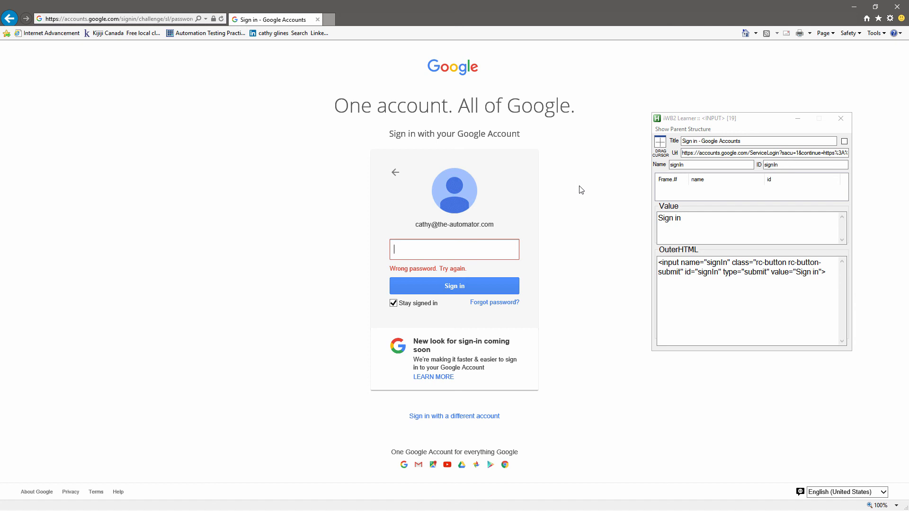